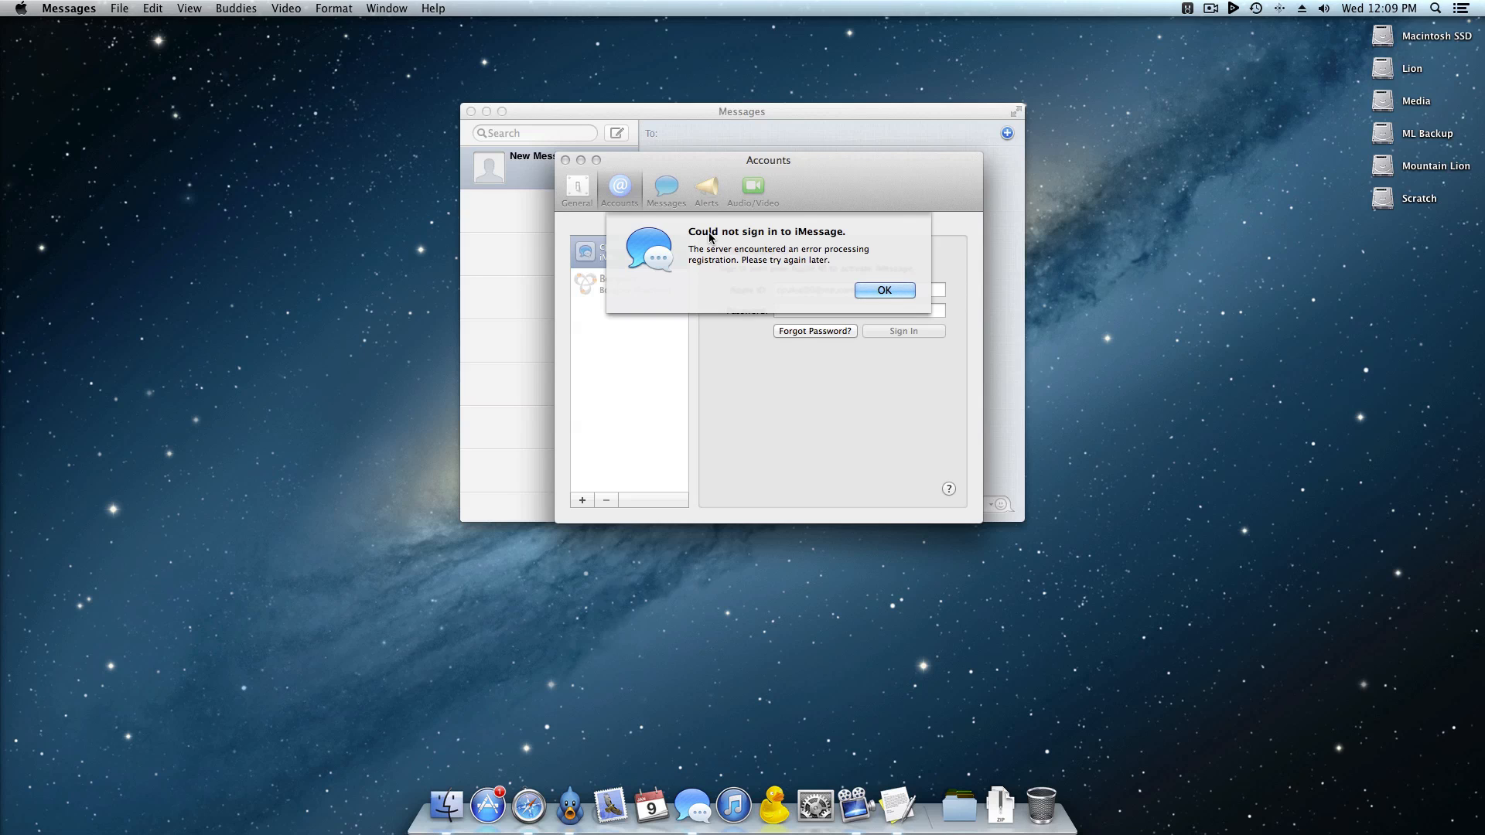
{"action": "mouse_move", "coordinate": [698, 237]}
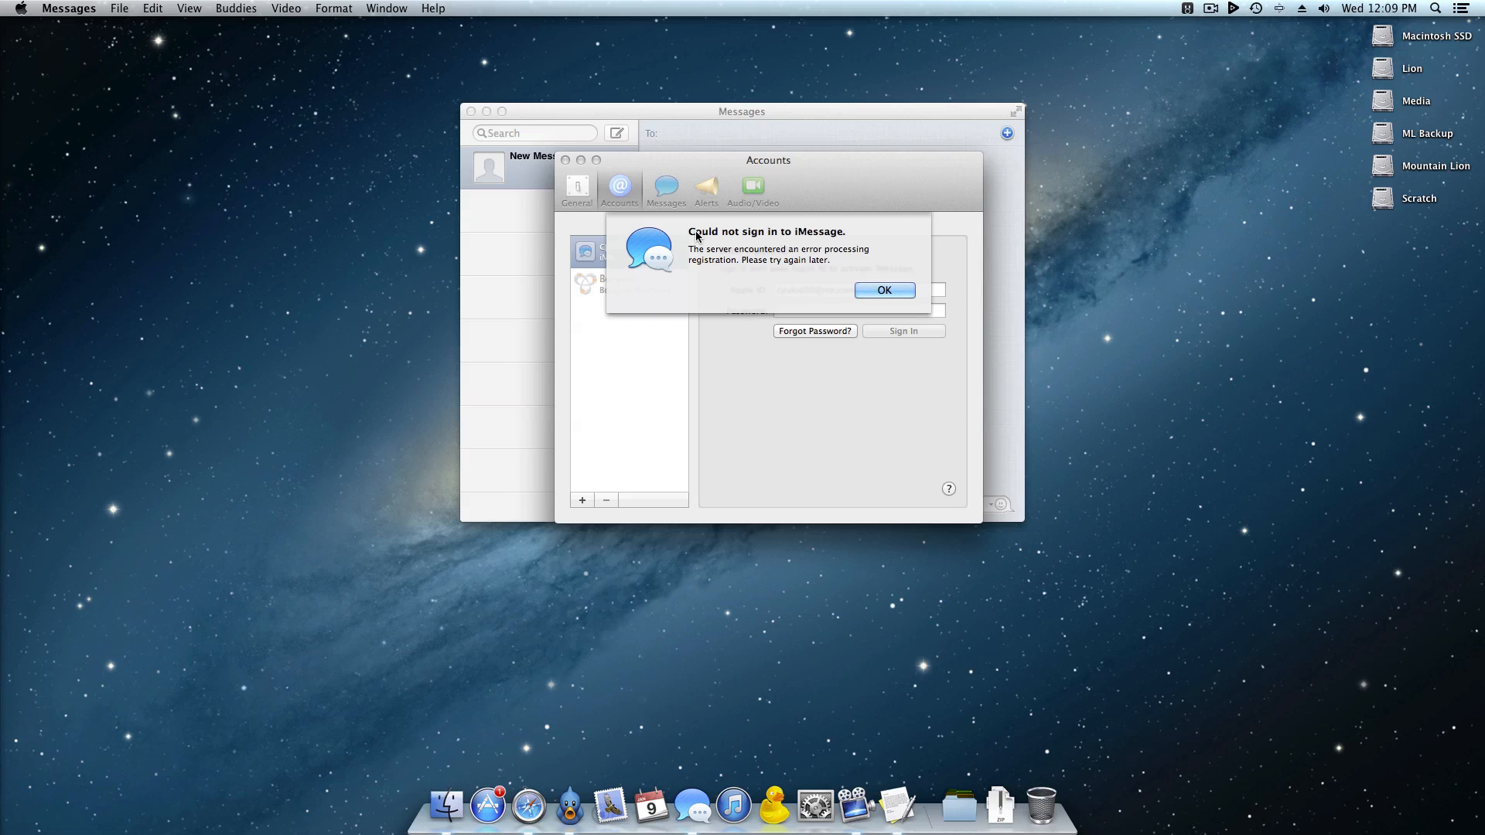
{"action": "mouse_move", "coordinate": [715, 244]}
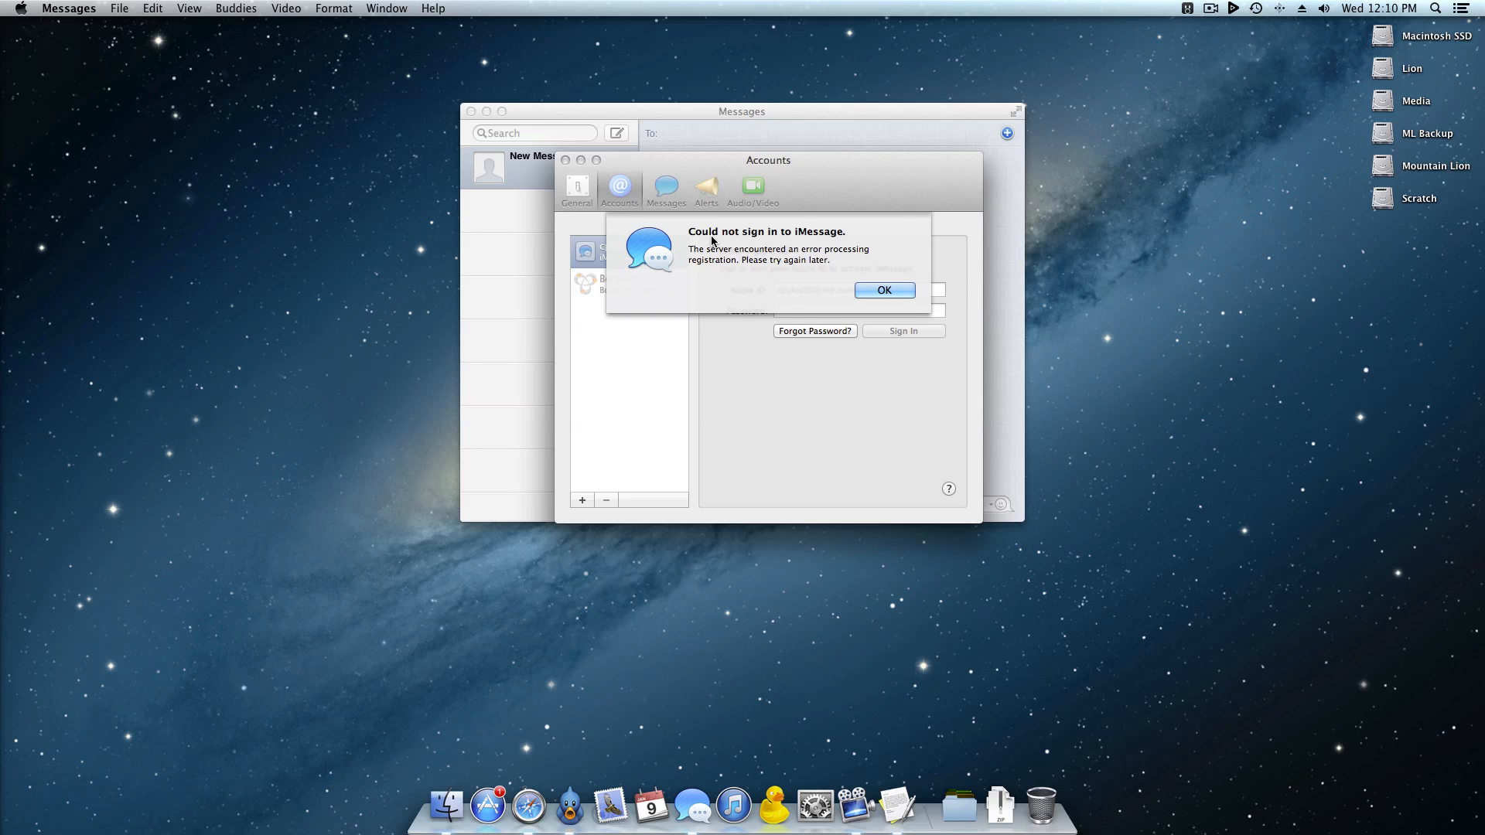
{"action": "mouse_move", "coordinate": [800, 235]}
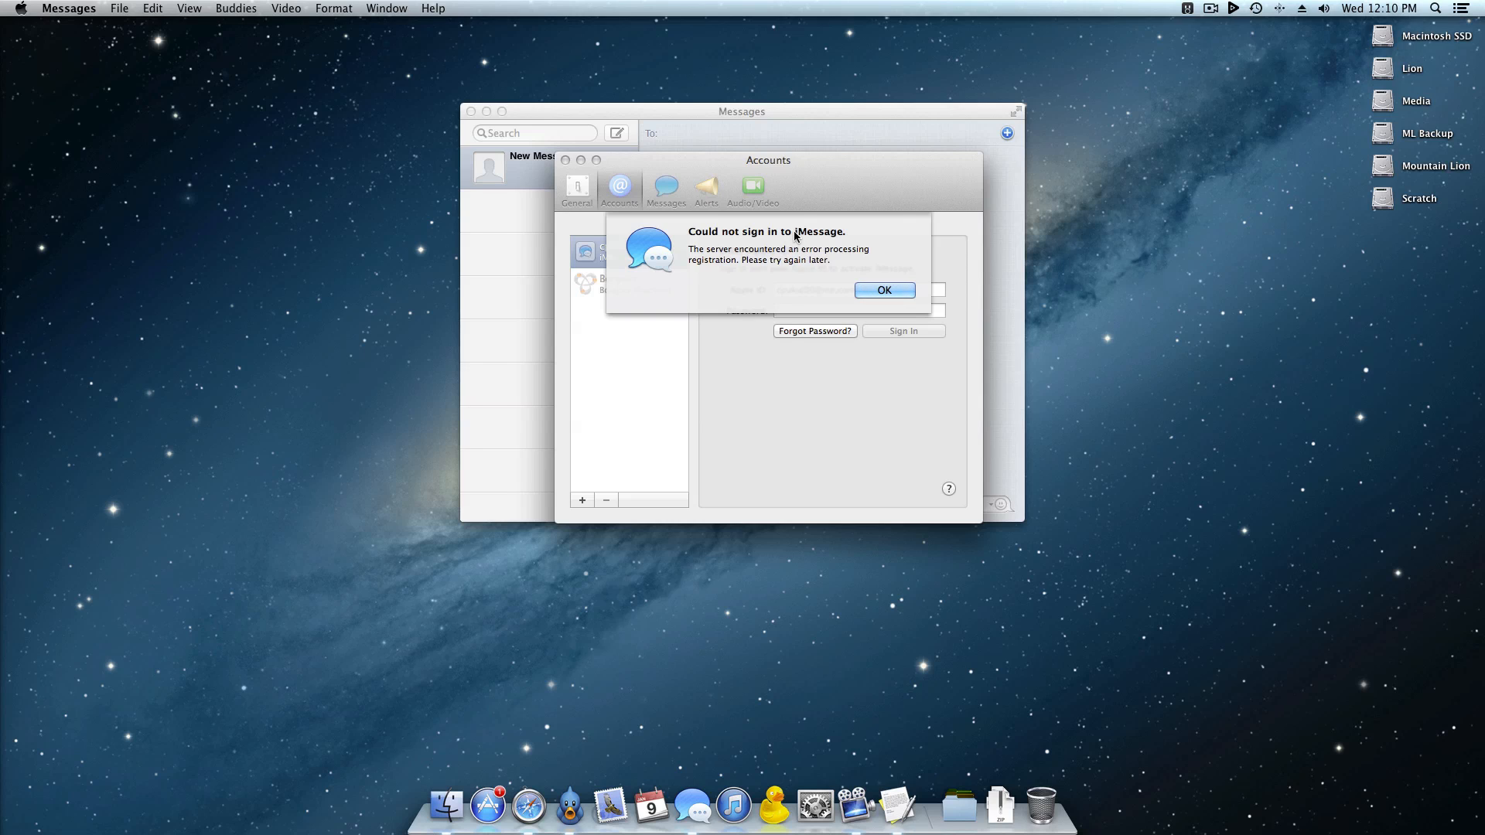
{"action": "mouse_move", "coordinate": [811, 234]}
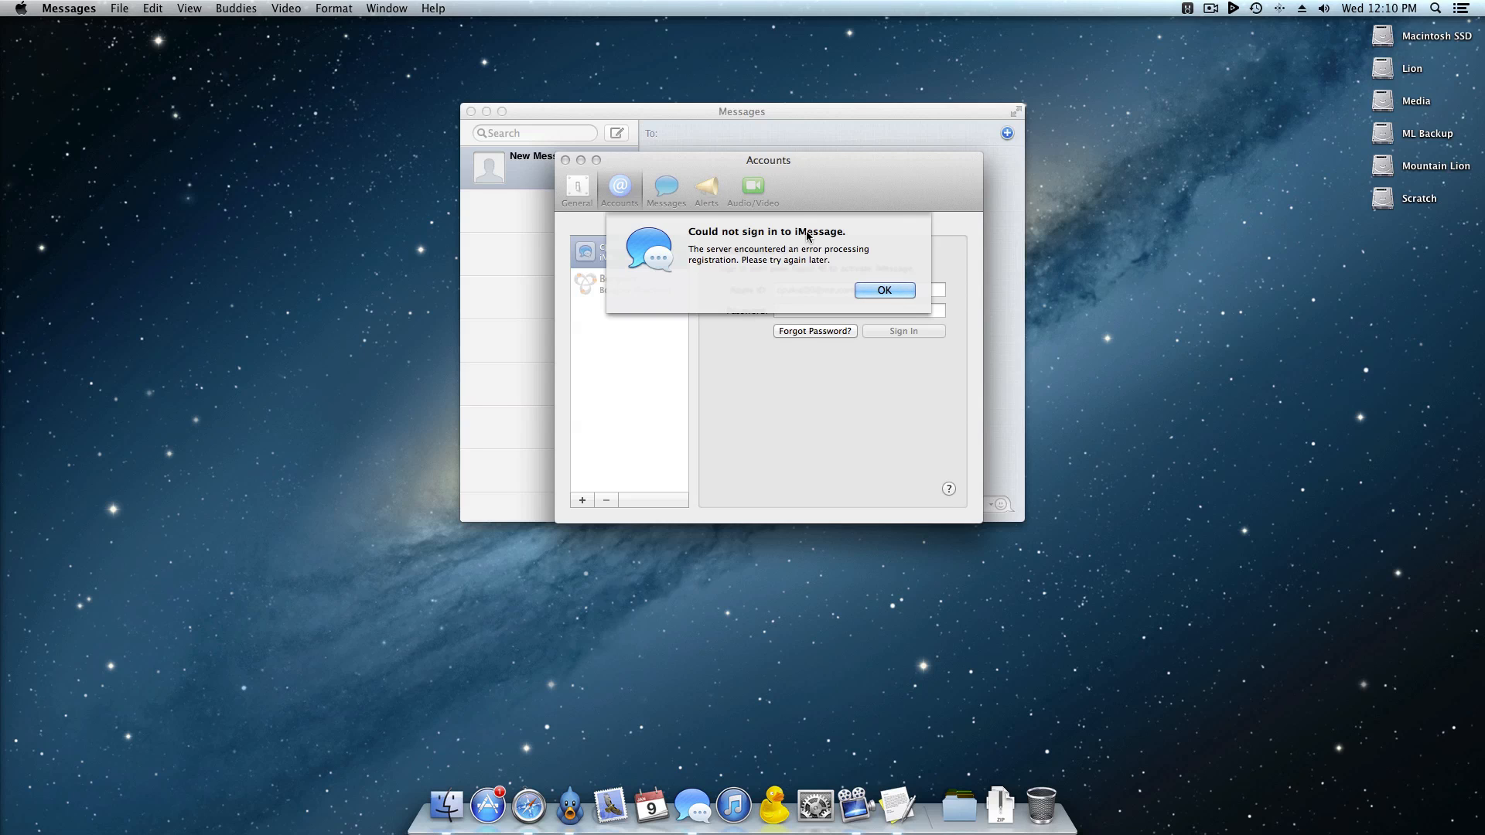
{"action": "mouse_move", "coordinate": [815, 215]}
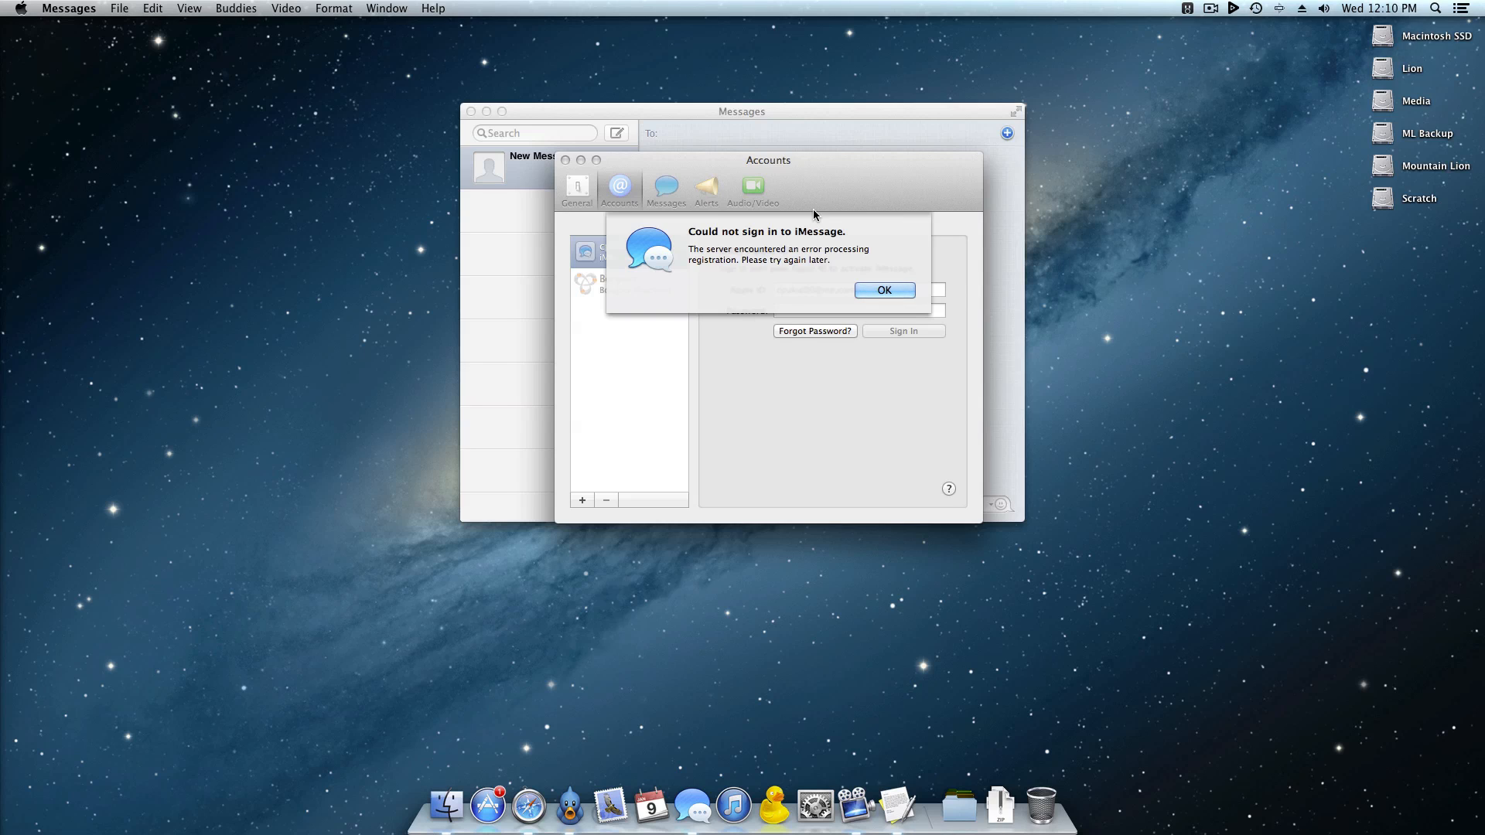
{"action": "mouse_move", "coordinate": [350, 230]}
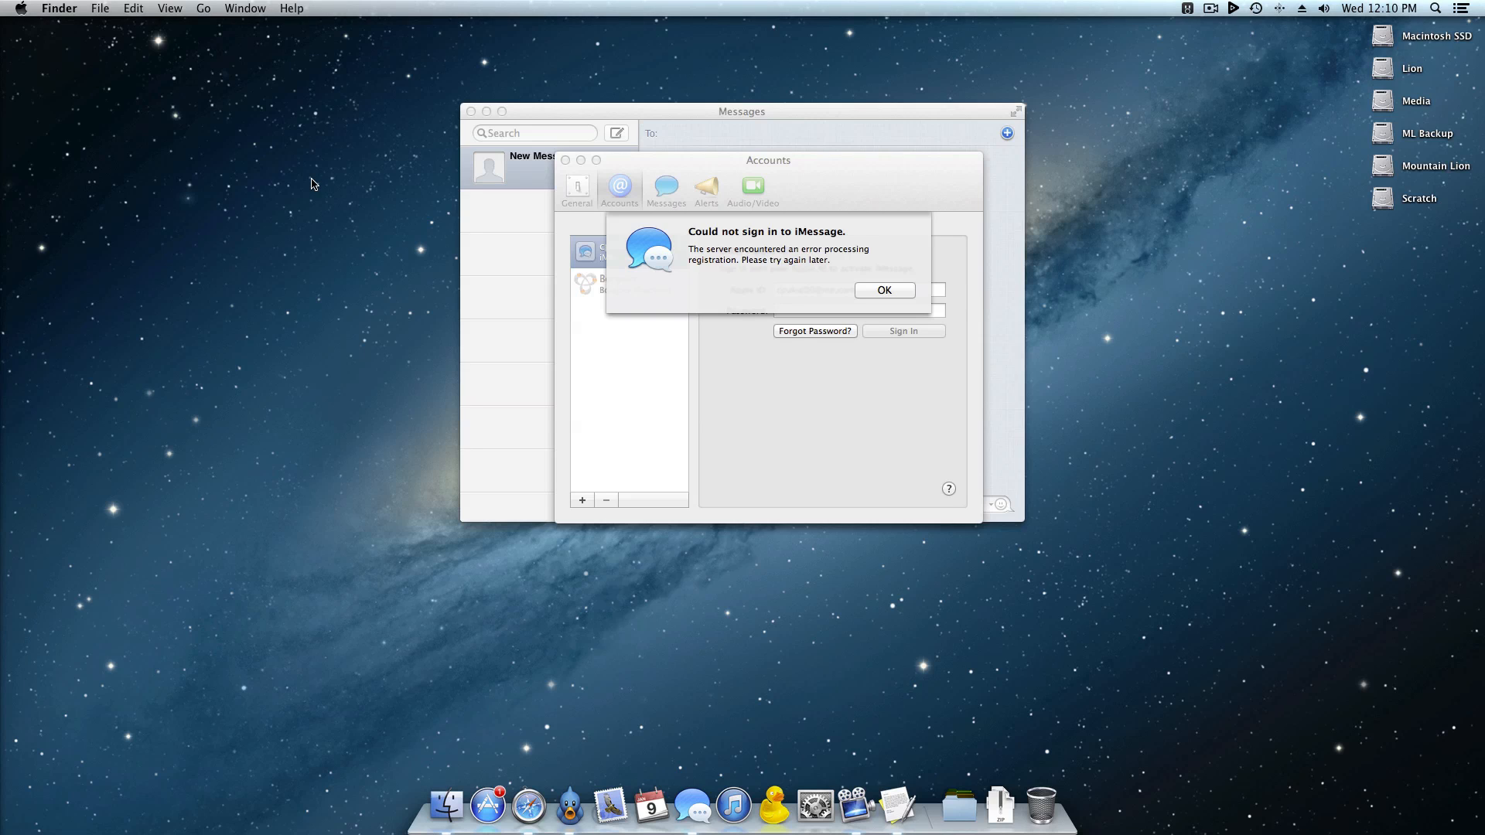
{"action": "mouse_move", "coordinate": [184, 164]}
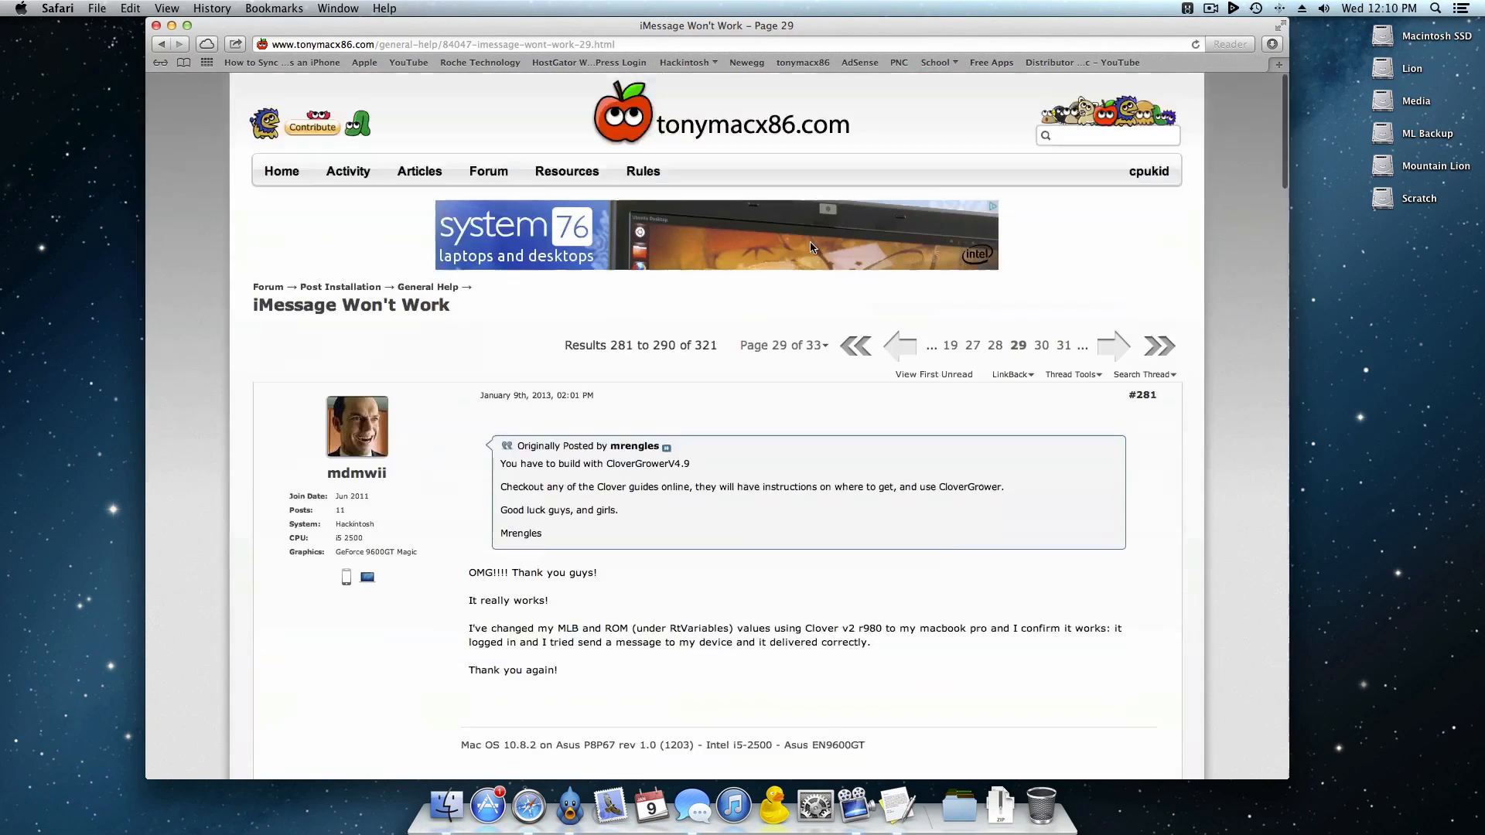
Scroll the tonymacx86 thread to post #283 sharing the Clover_v2_rL980.pkg.zip attachment.
{"action": "scroll", "scroll_direction": "down", "scroll_amount": 3}
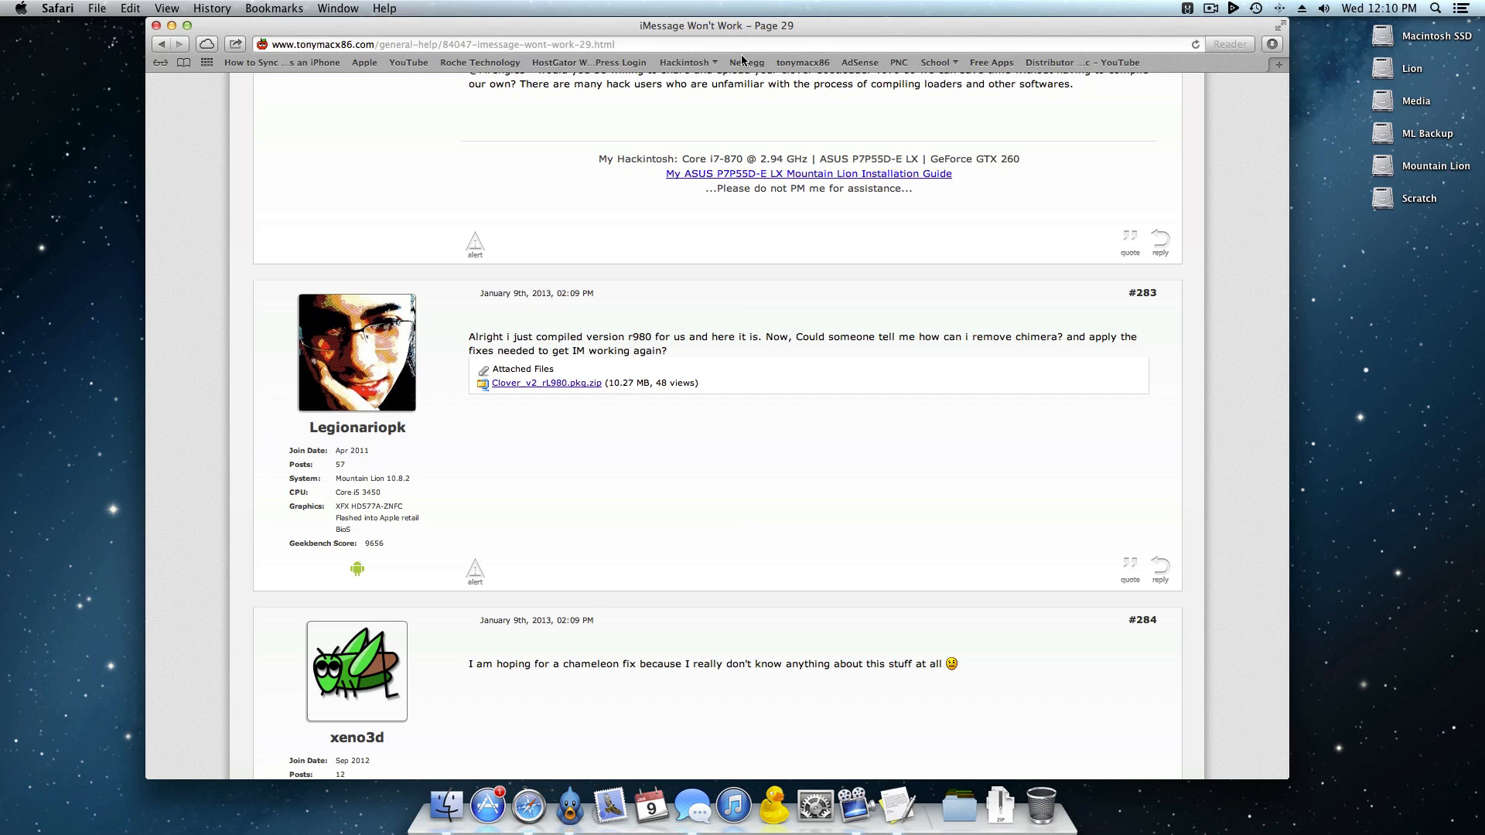
{"action": "mouse_move", "coordinate": [612, 384]}
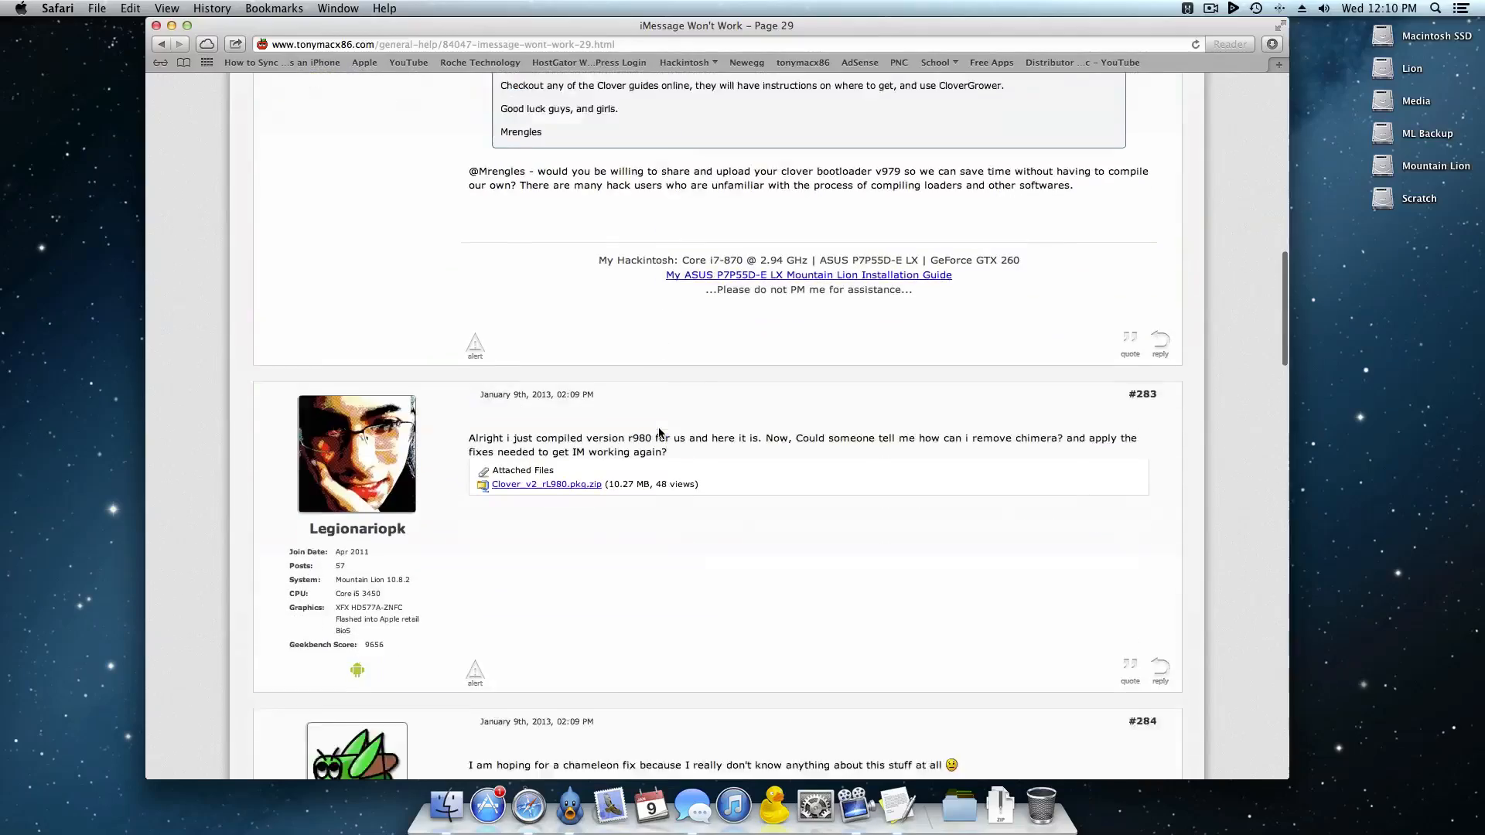
{"action": "scroll", "scroll_direction": "down", "scroll_amount": 3}
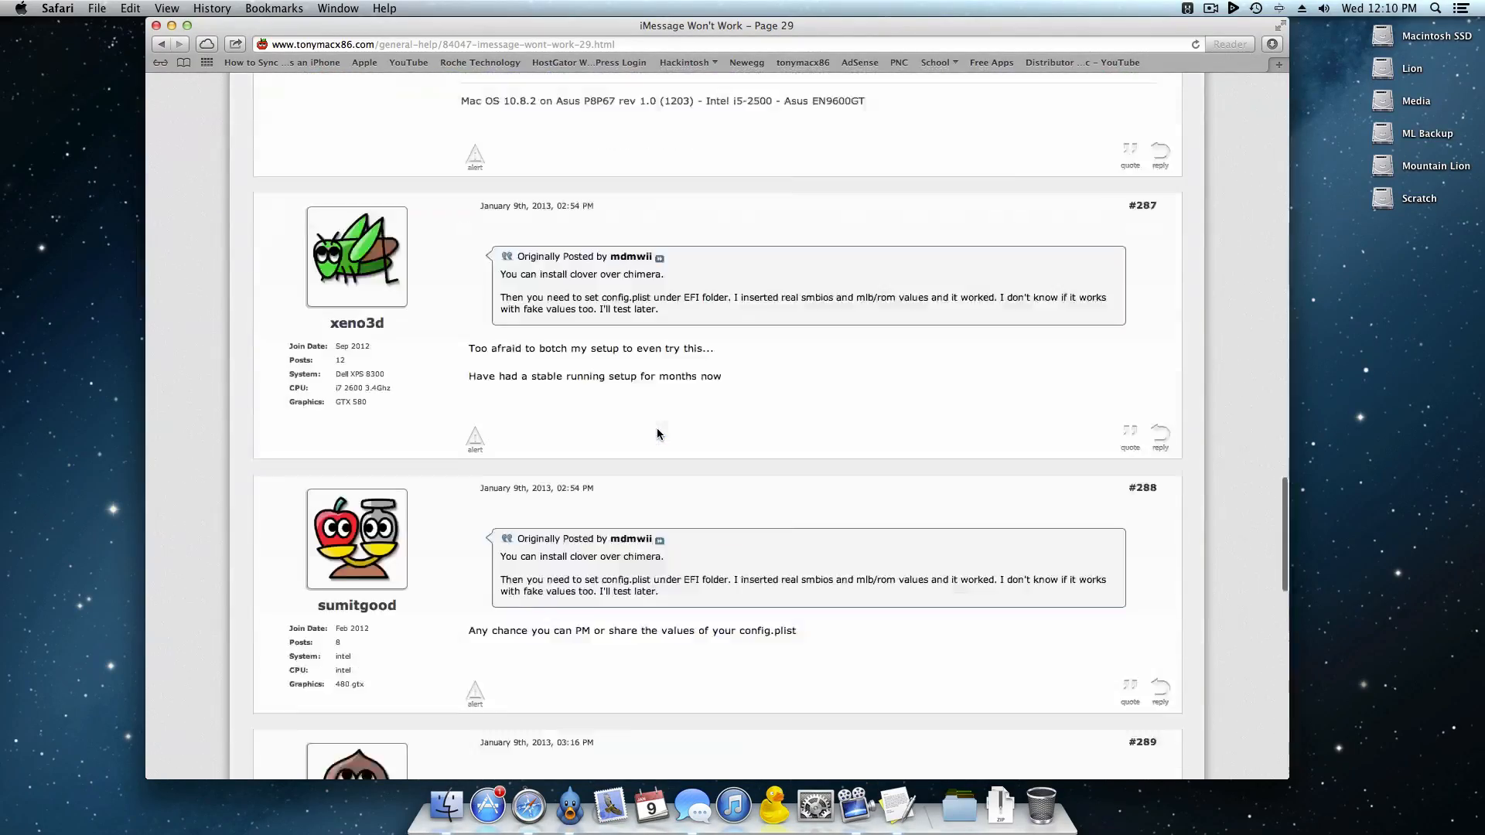
{"action": "scroll", "scroll_direction": "up", "scroll_amount": 3}
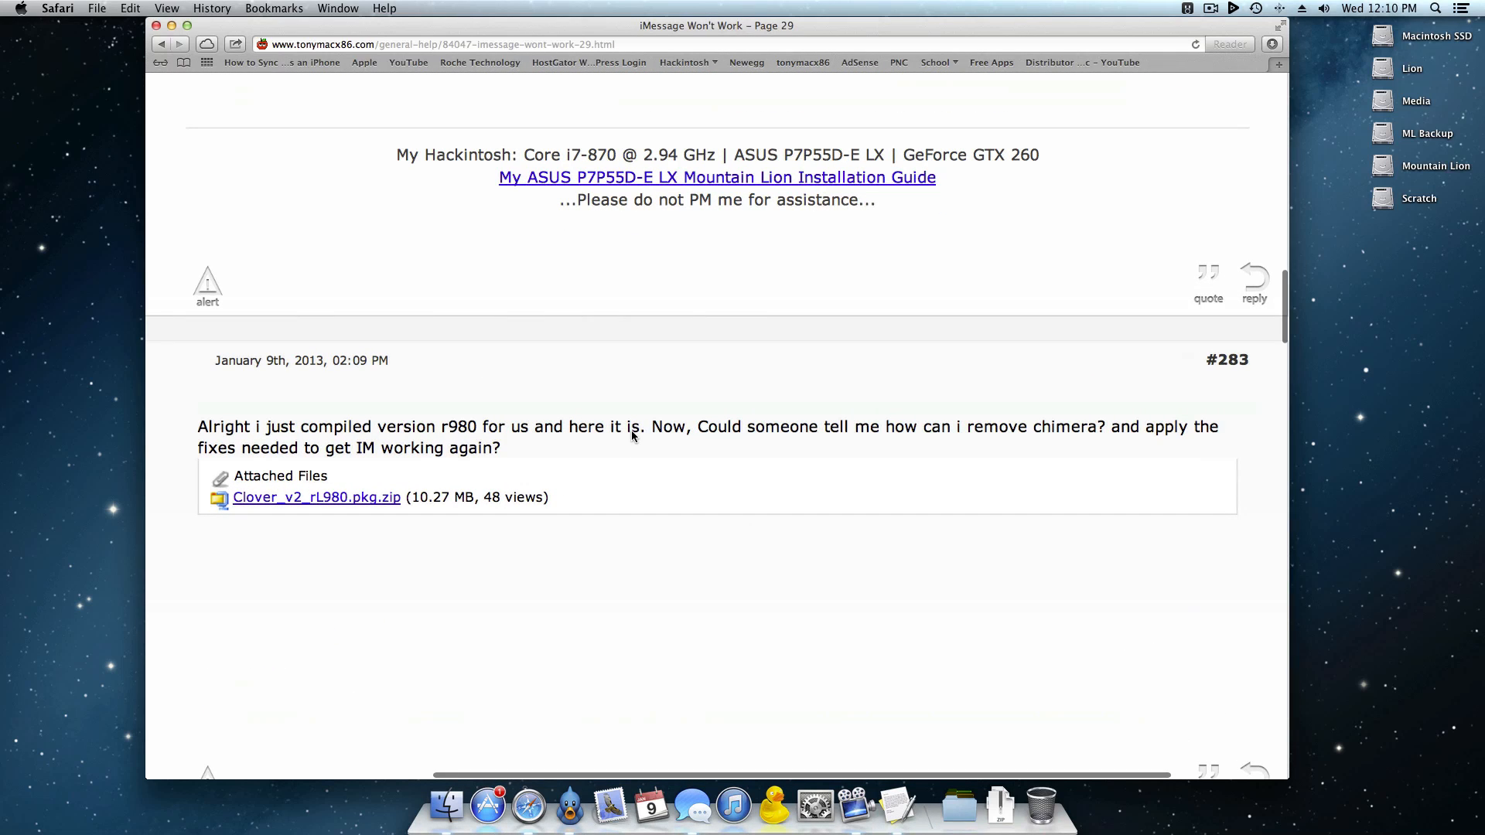
{"action": "scroll", "scroll_direction": "up", "scroll_amount": 3}
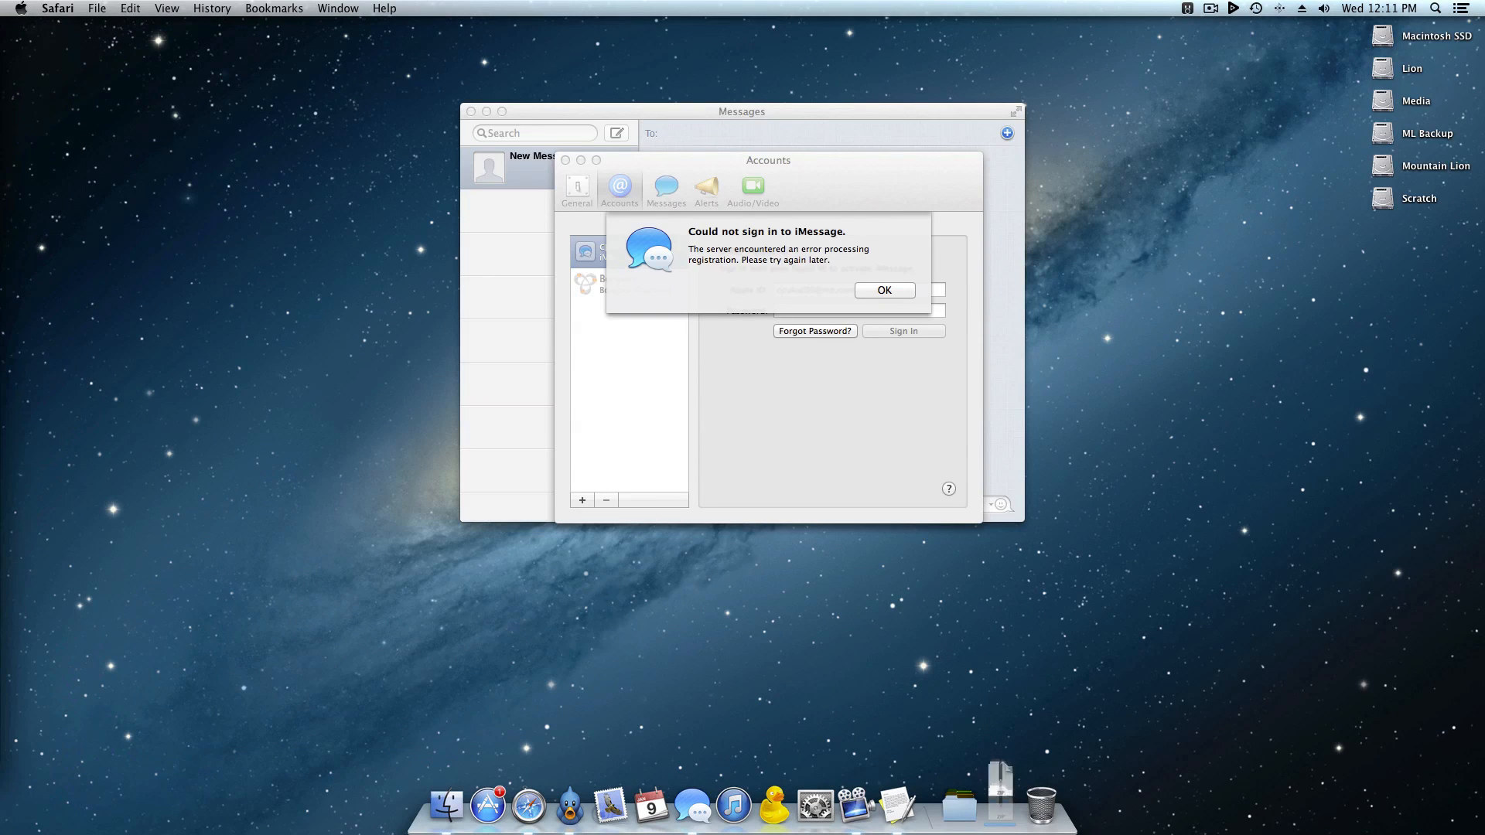
{"action": "mouse_move", "coordinate": [995, 817]}
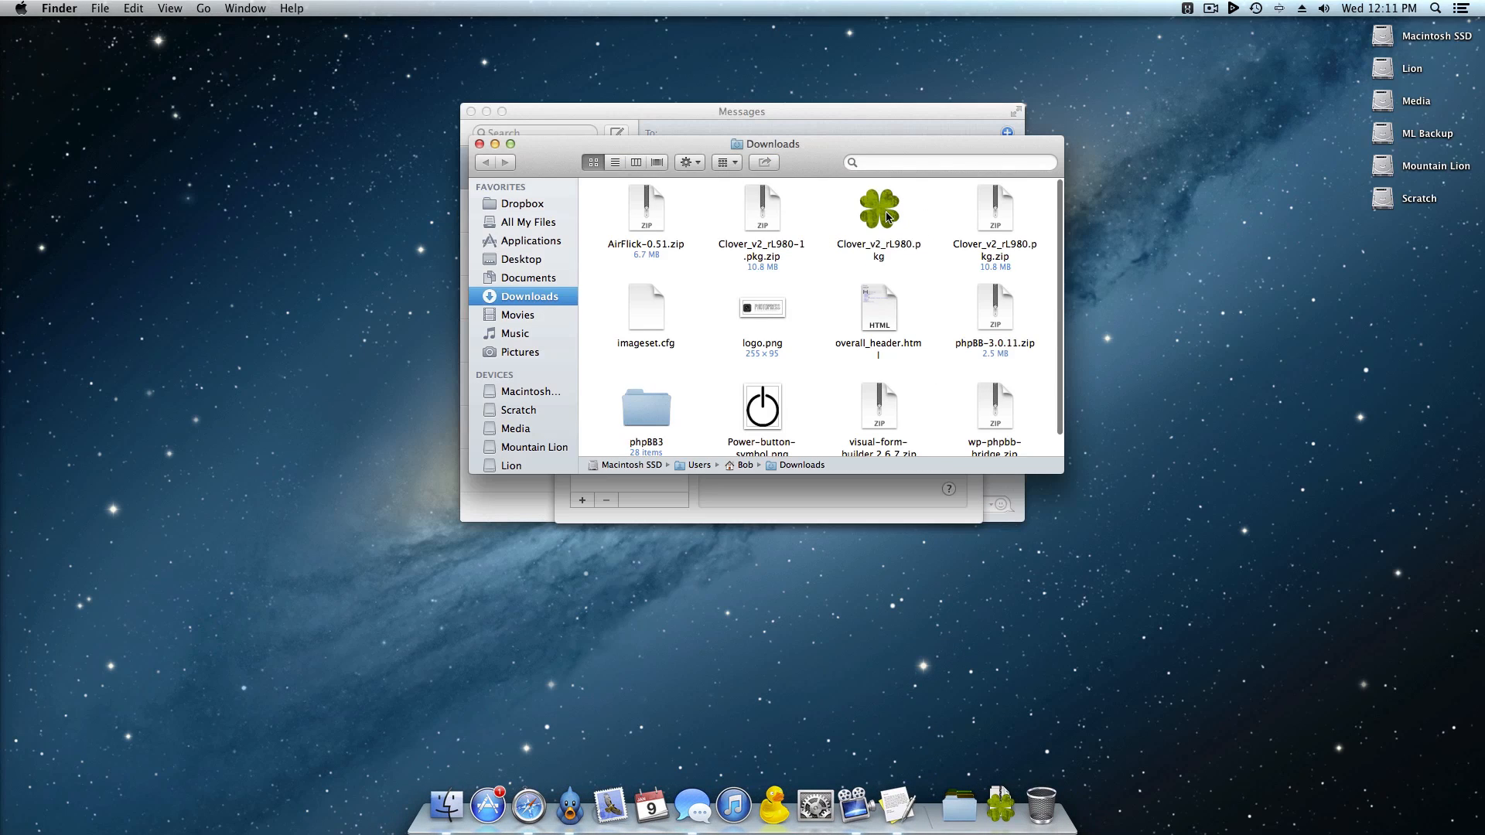
Run the Clover_v2_rL980 package as a standard install on Macintosh SSD, authorizing with the admin password.
{"action": "left_click", "coordinate": [878, 208]}
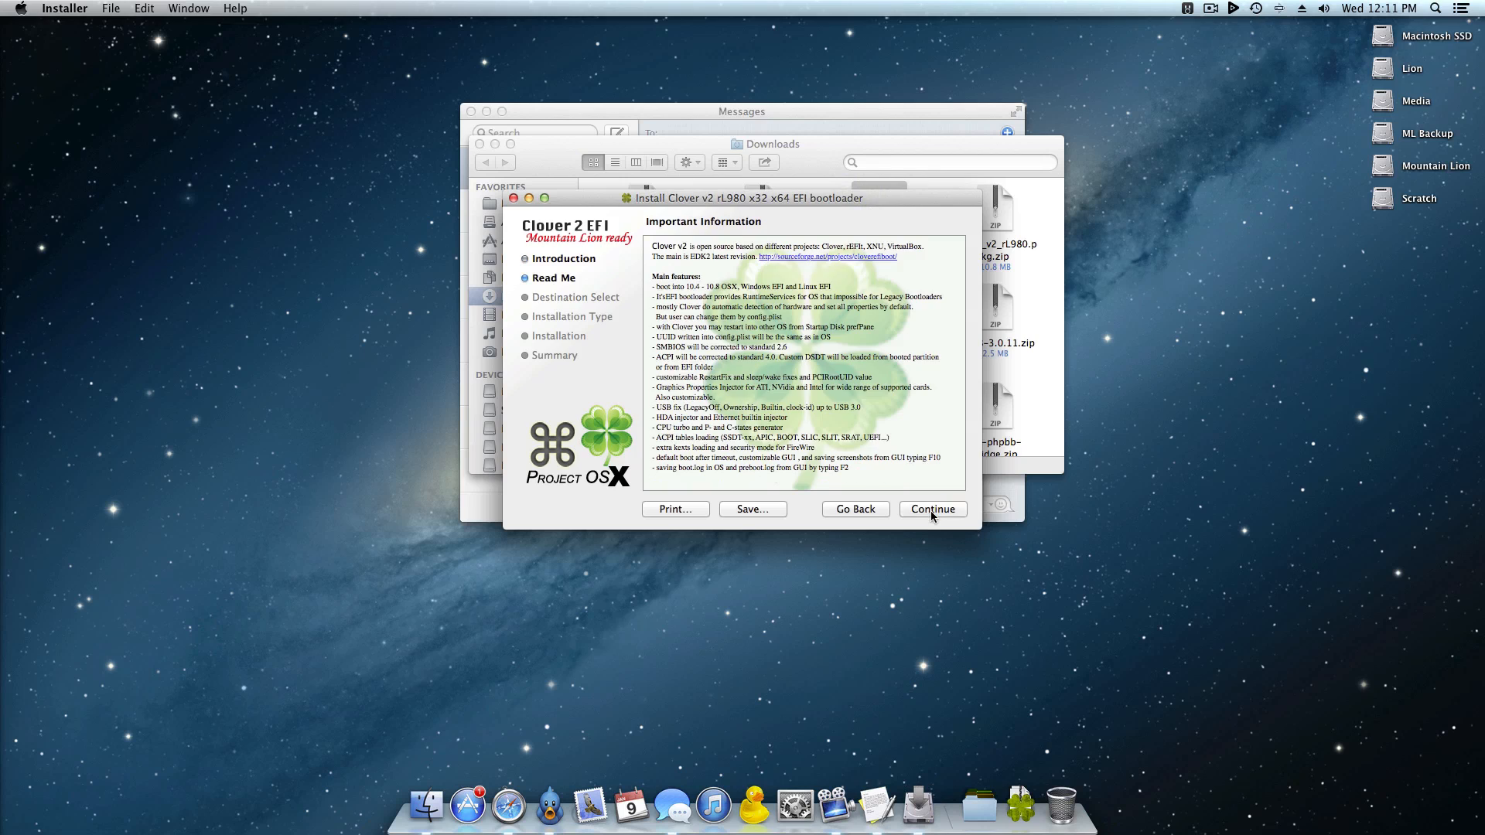
{"action": "left_click", "coordinate": [933, 509]}
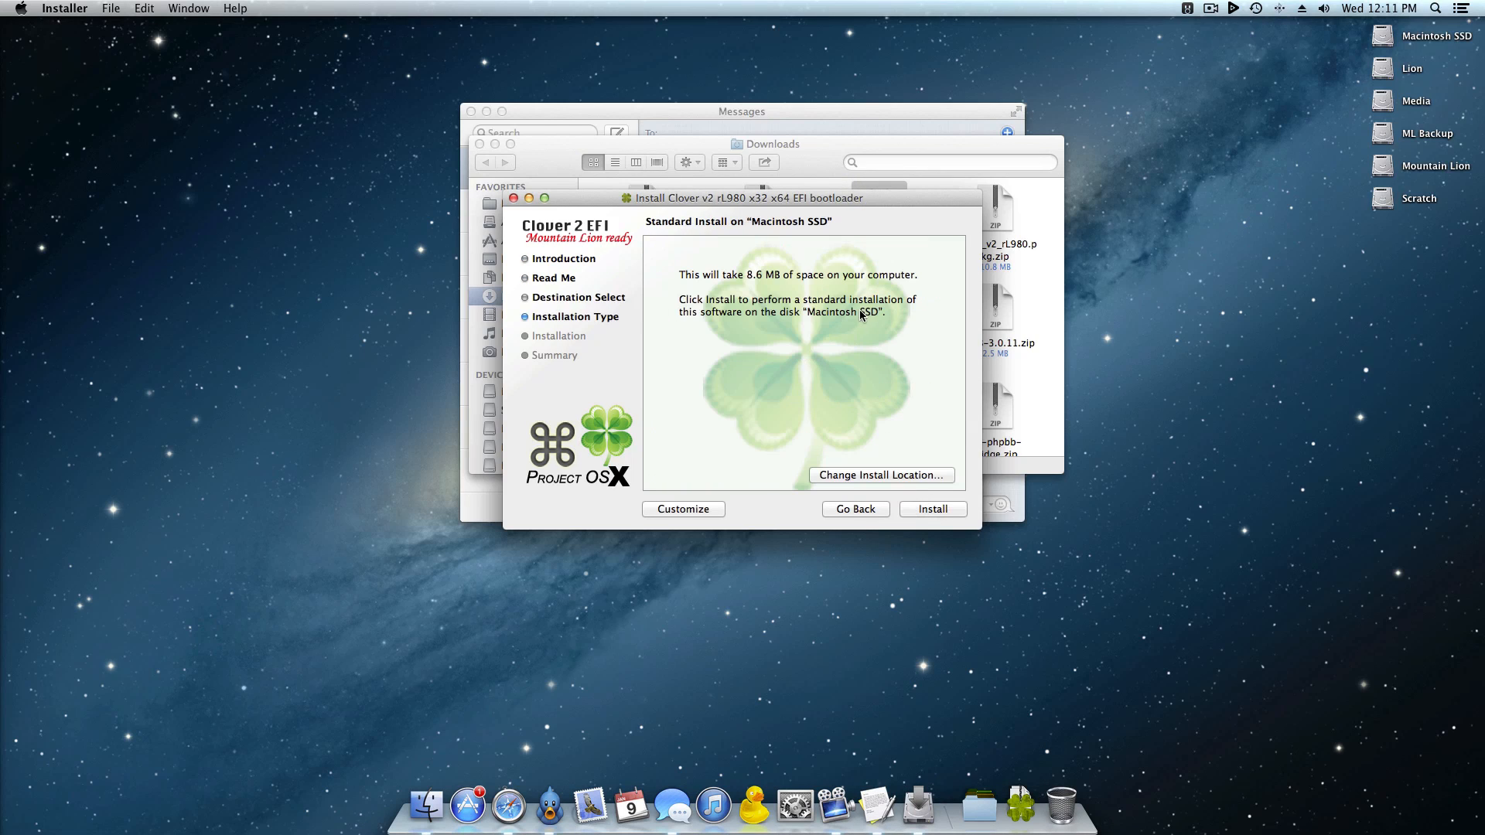
{"action": "mouse_move", "coordinate": [835, 326]}
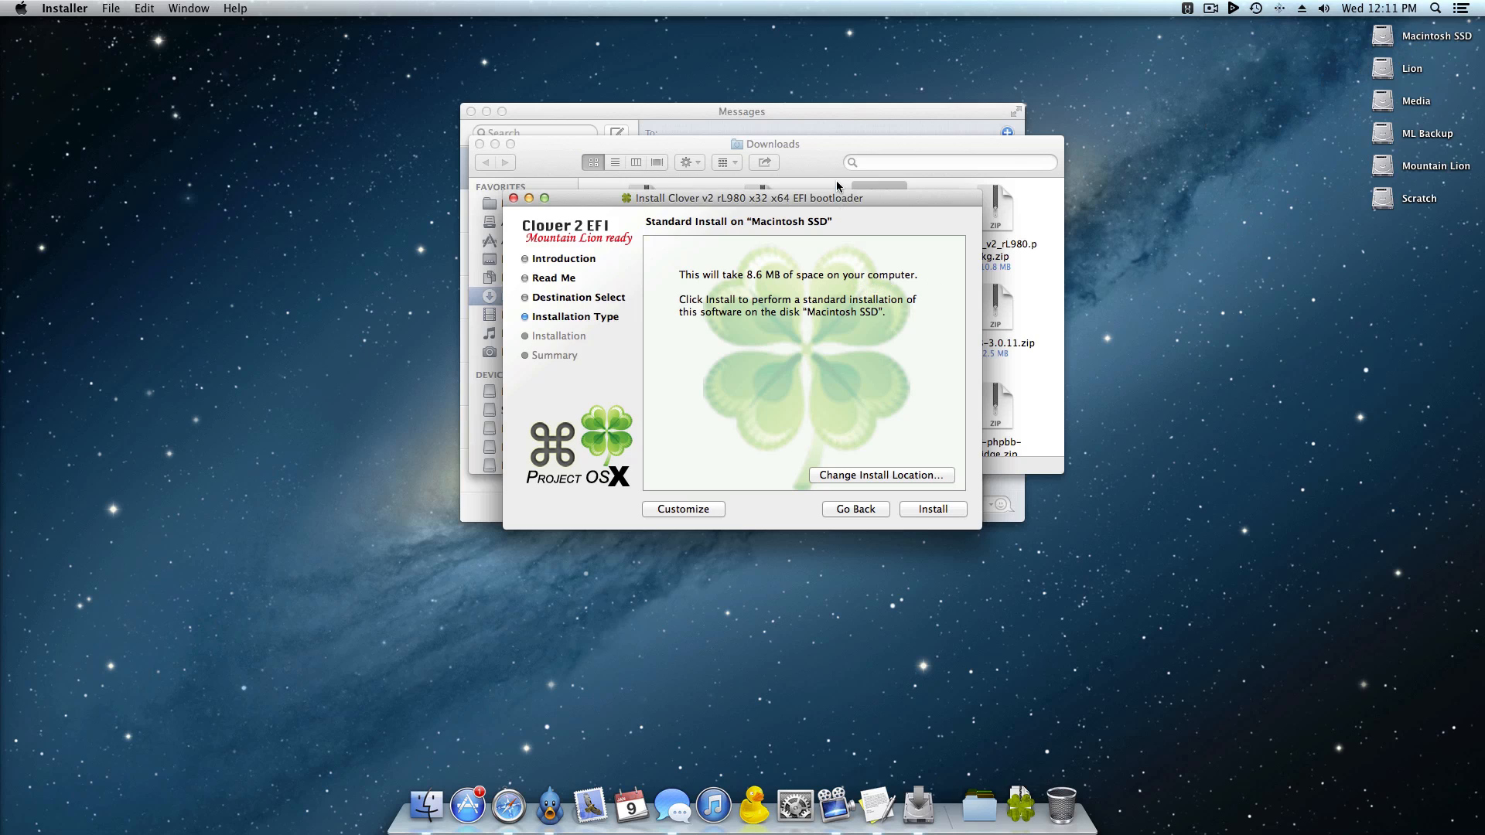
{"action": "left_click_drag", "start_coordinate": [747, 198], "coordinate": [693, 172]}
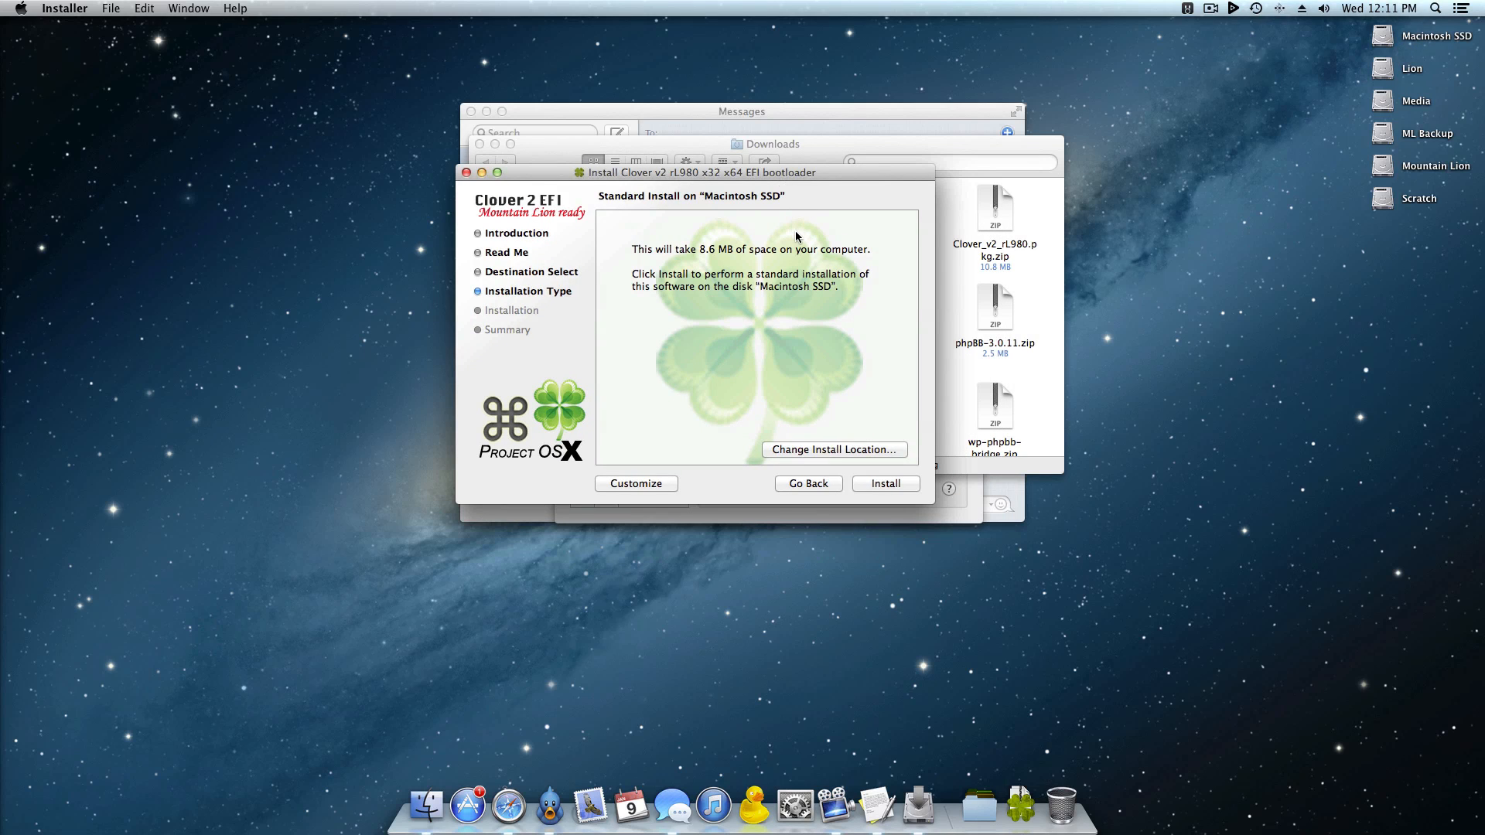
{"action": "mouse_move", "coordinate": [825, 308]}
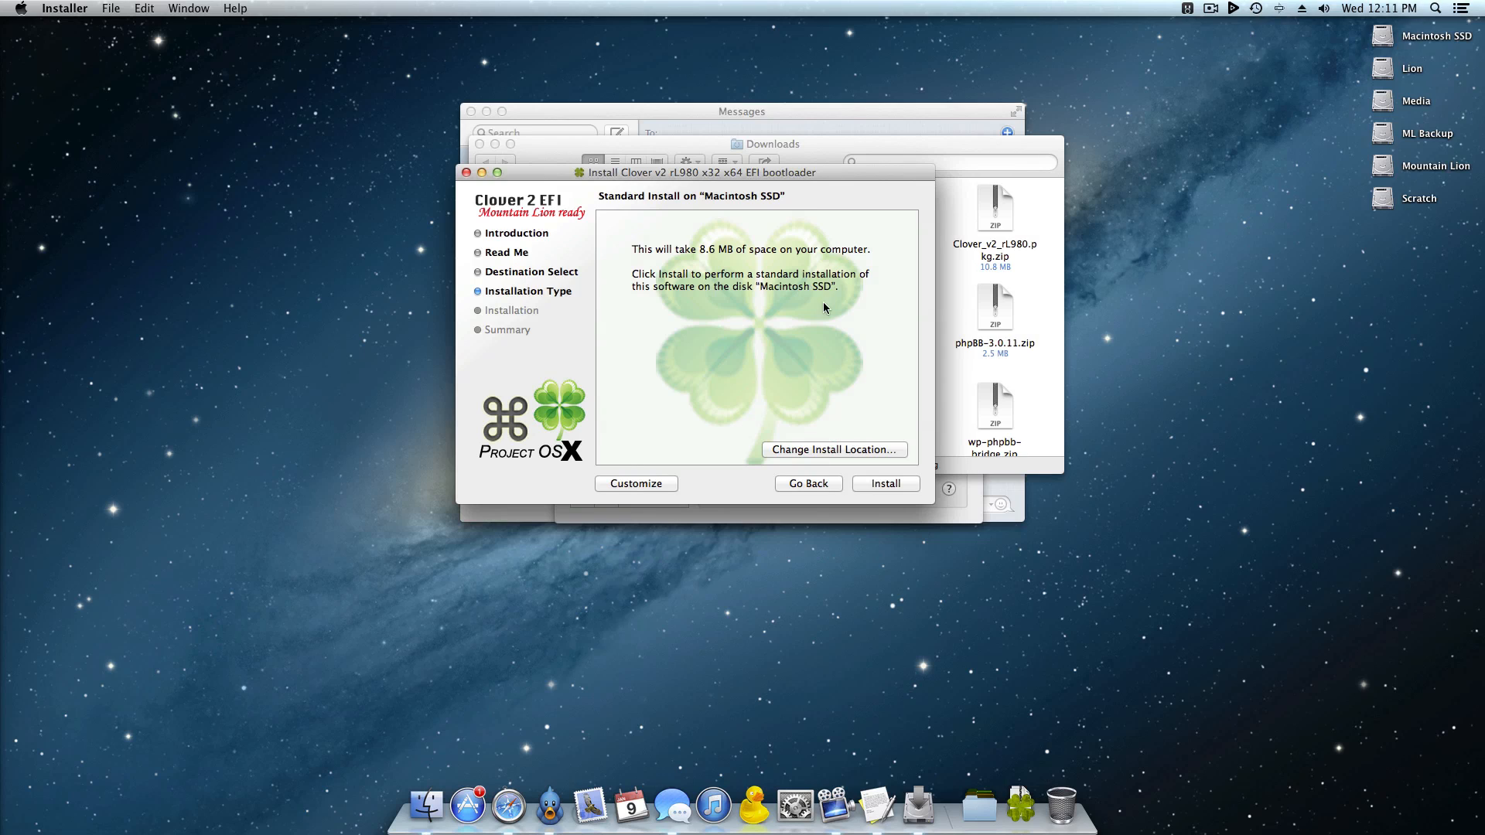
{"action": "mouse_move", "coordinate": [877, 418]}
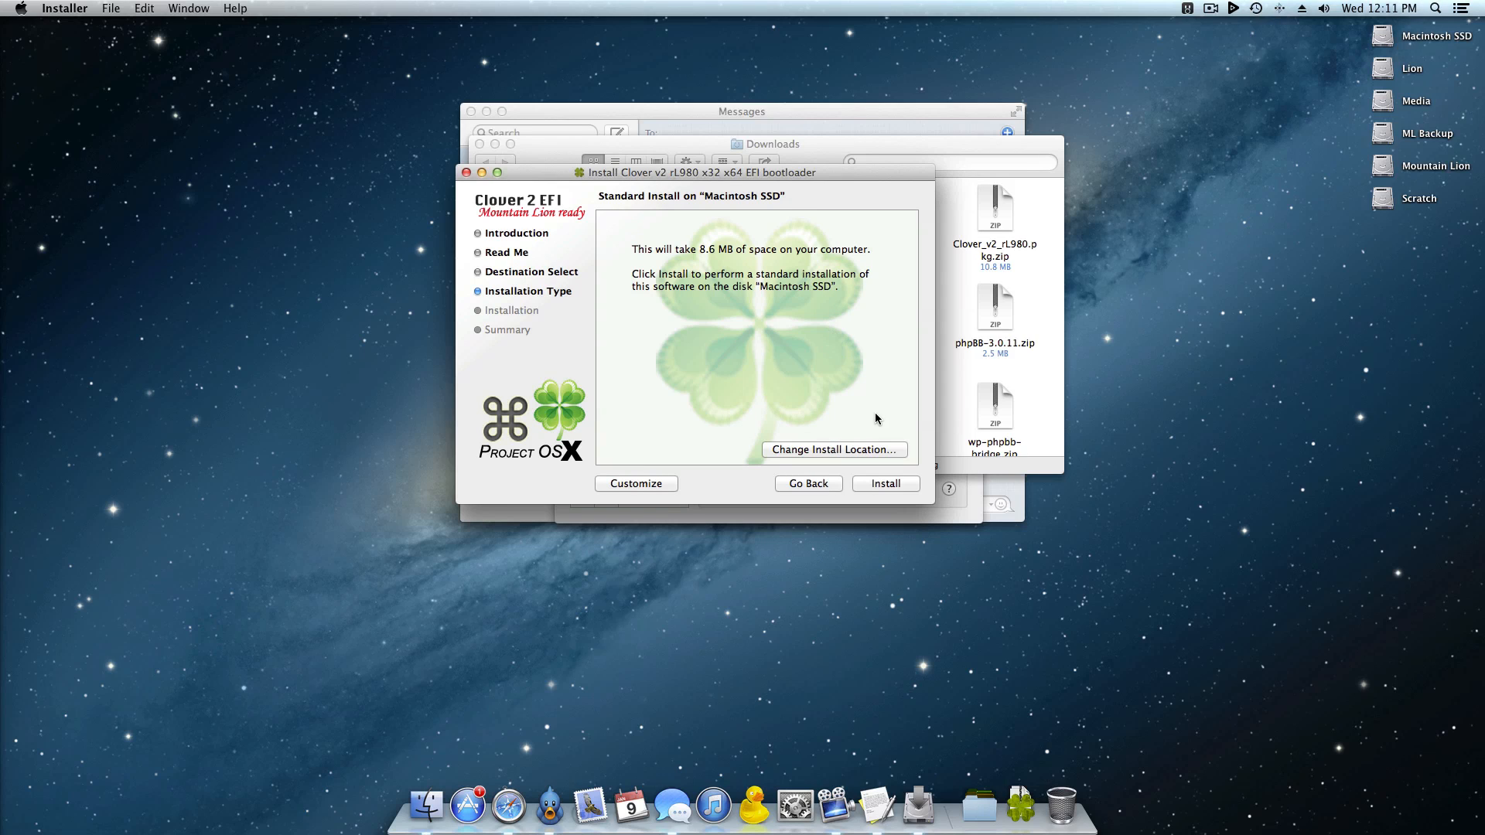
{"action": "mouse_move", "coordinate": [831, 359]}
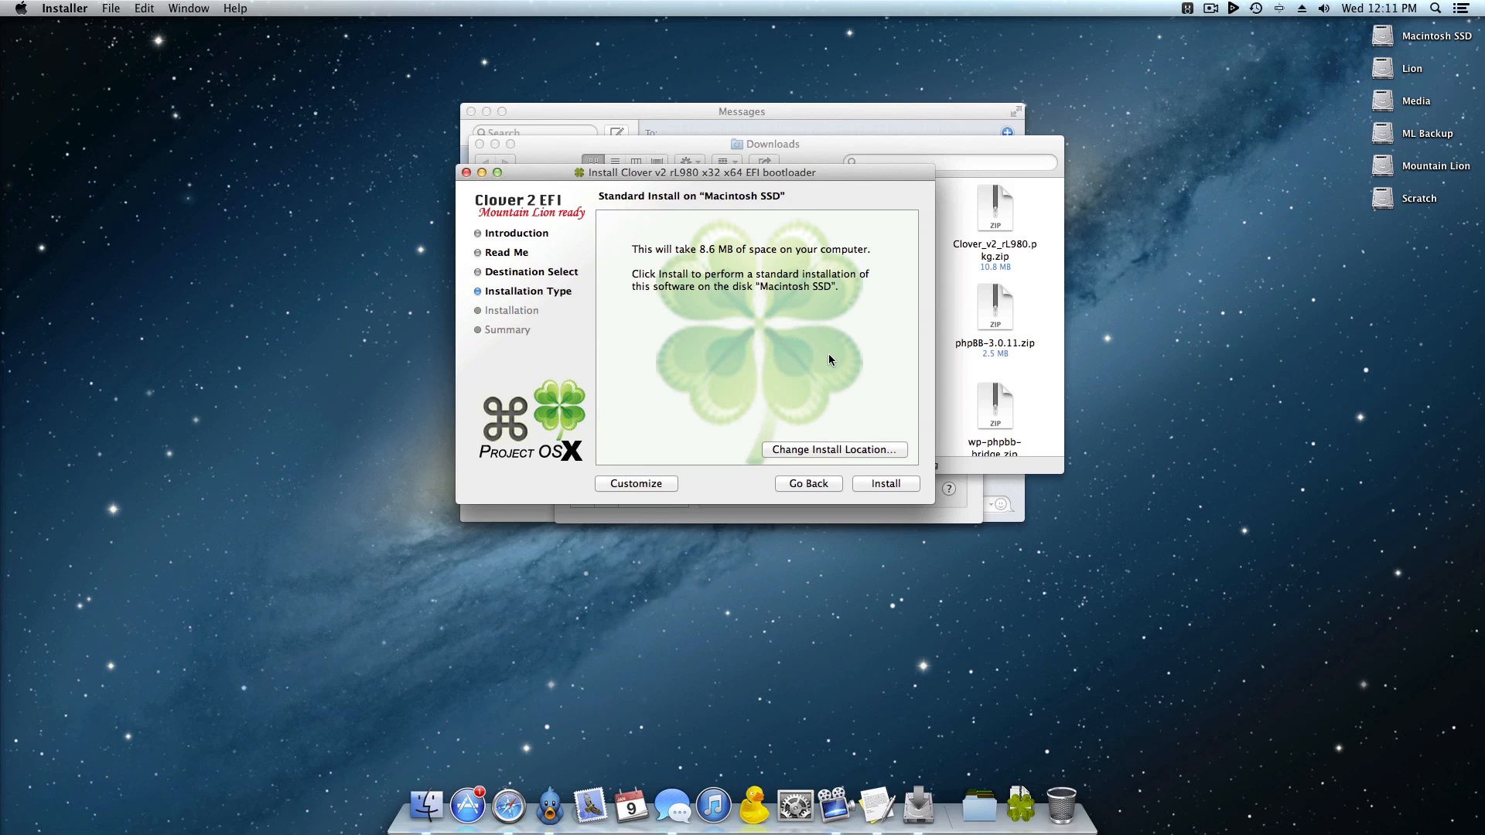
{"action": "mouse_move", "coordinate": [858, 432]}
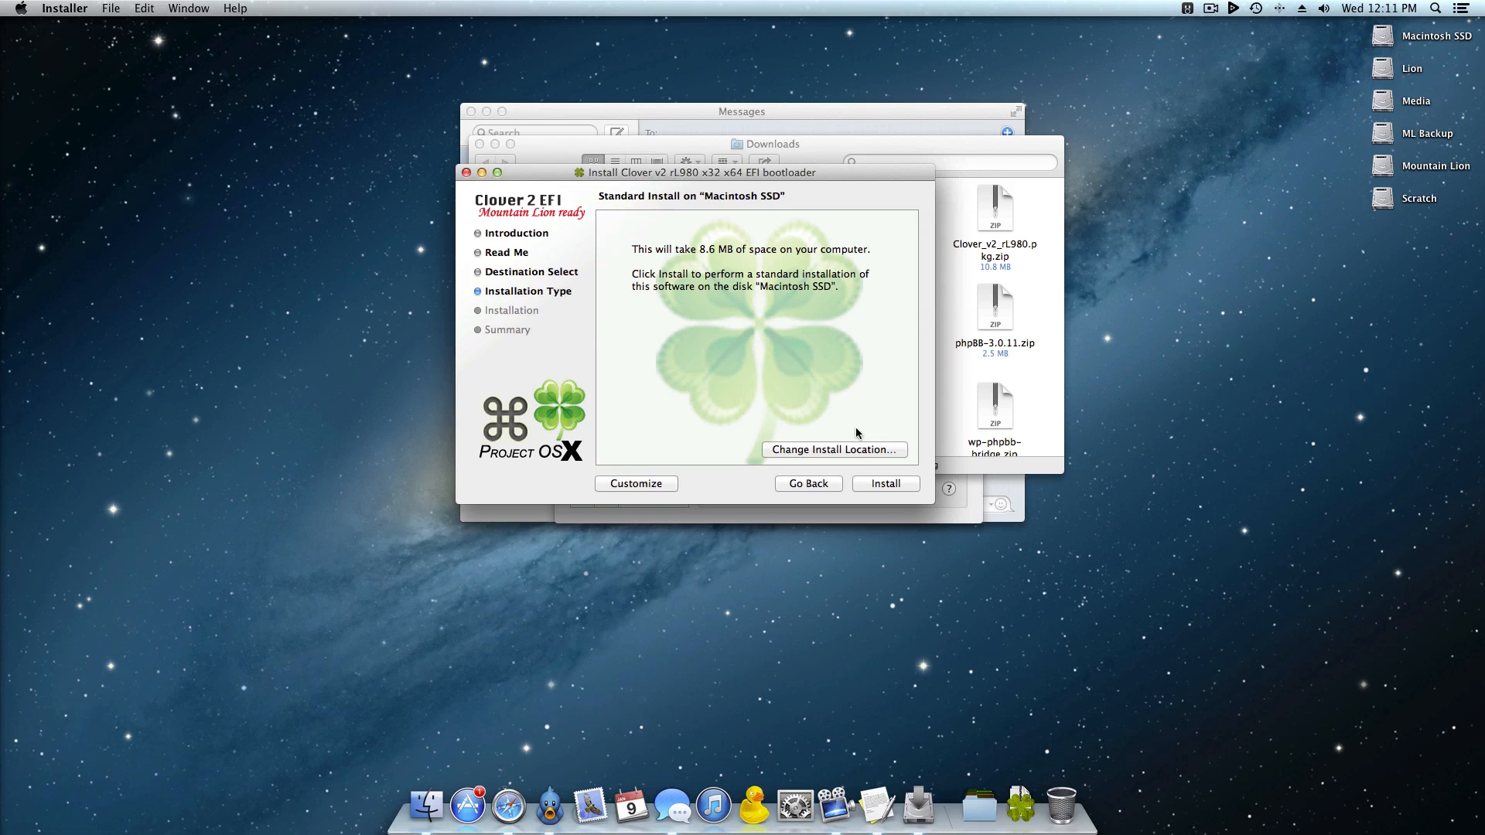
{"action": "left_click", "coordinate": [886, 483]}
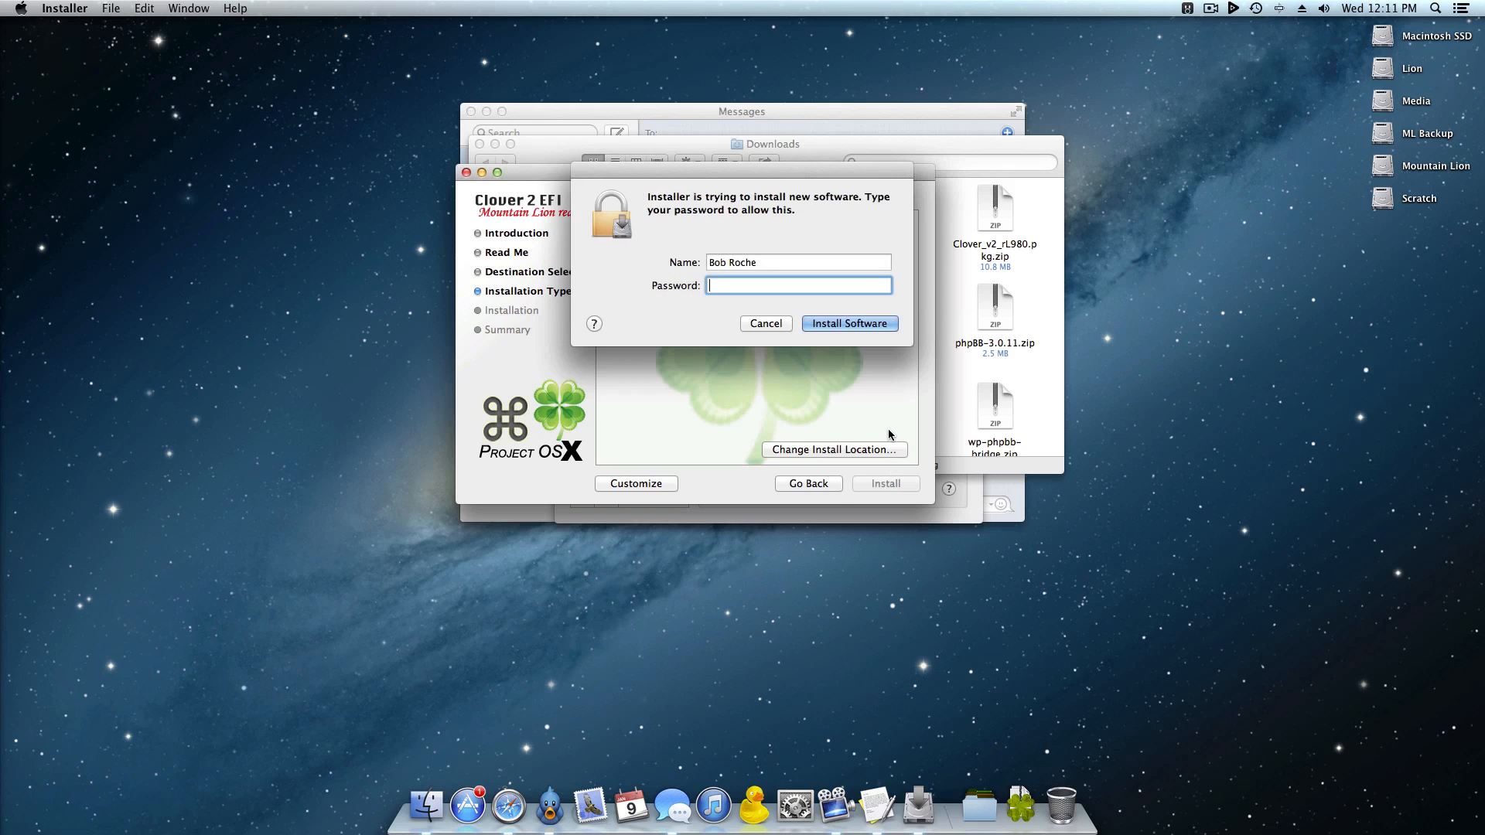
{"action": "left_click", "coordinate": [850, 324]}
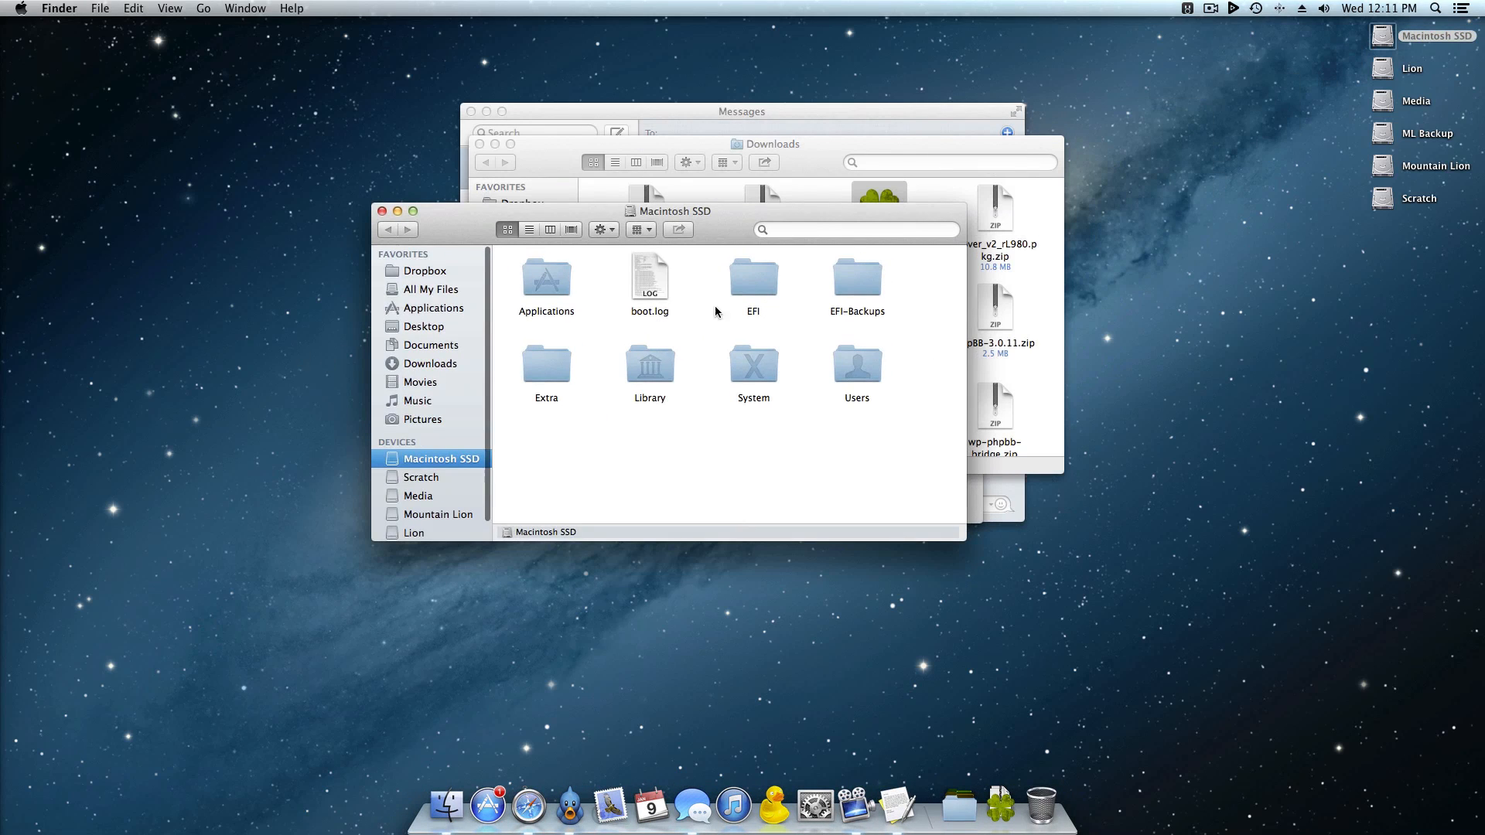
Peek into Extra, return to Macintosh SSD, then open EFI and its ACPI subfolder.
{"action": "double_click", "coordinate": [546, 365]}
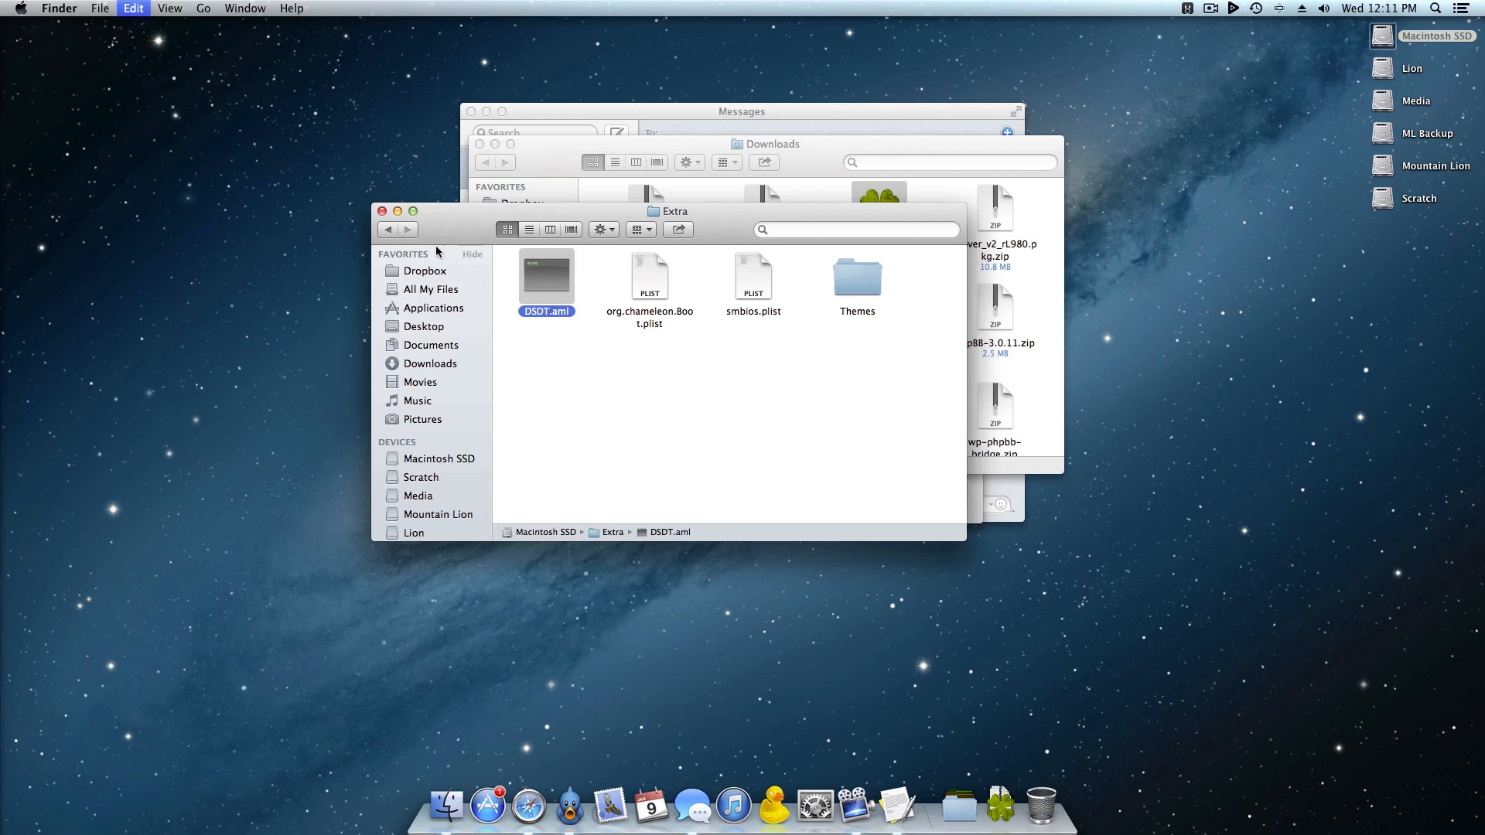
{"action": "left_click", "coordinate": [442, 459]}
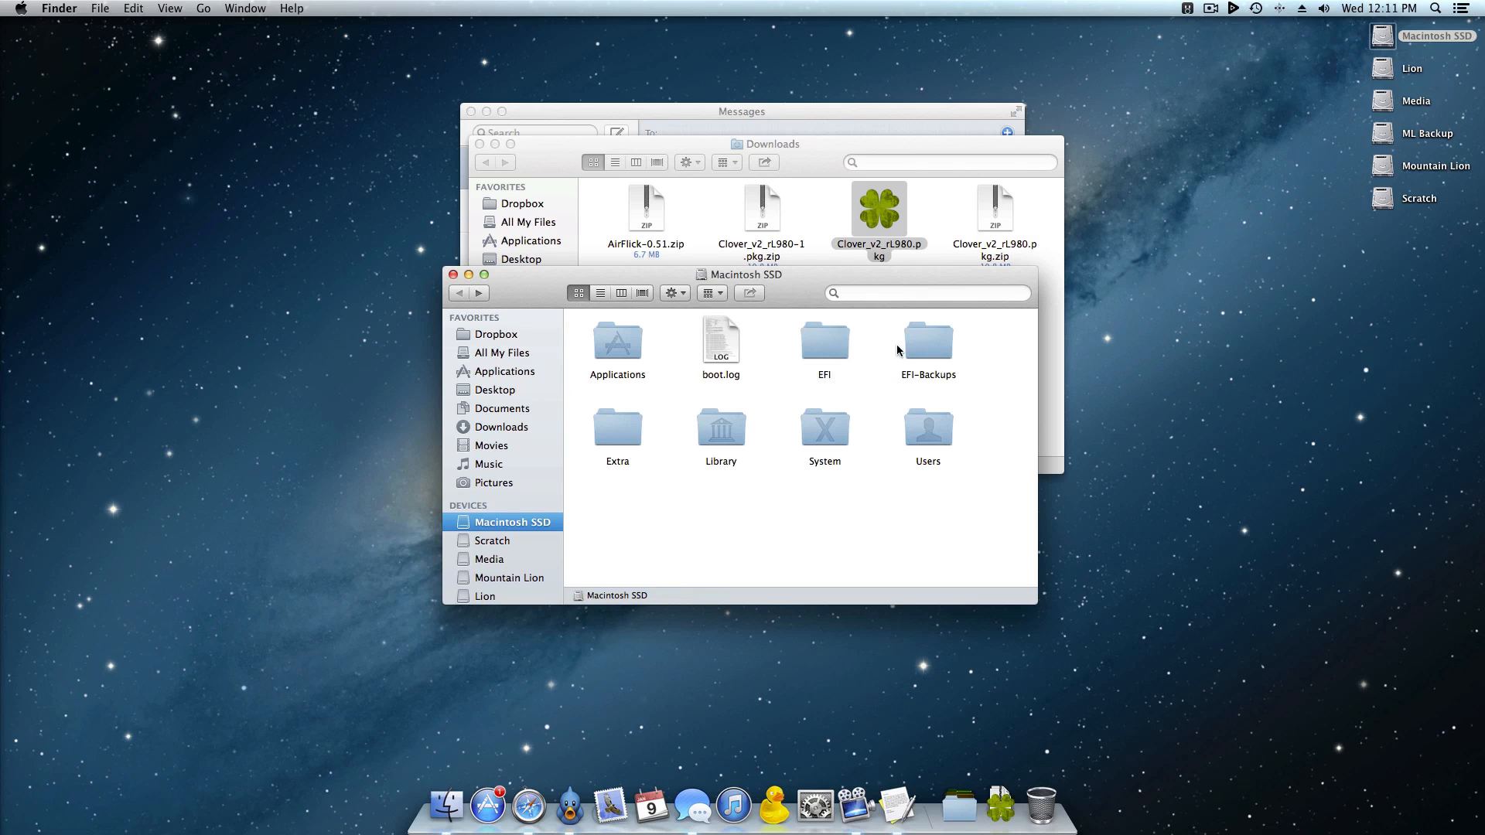
{"action": "double_click", "coordinate": [824, 340]}
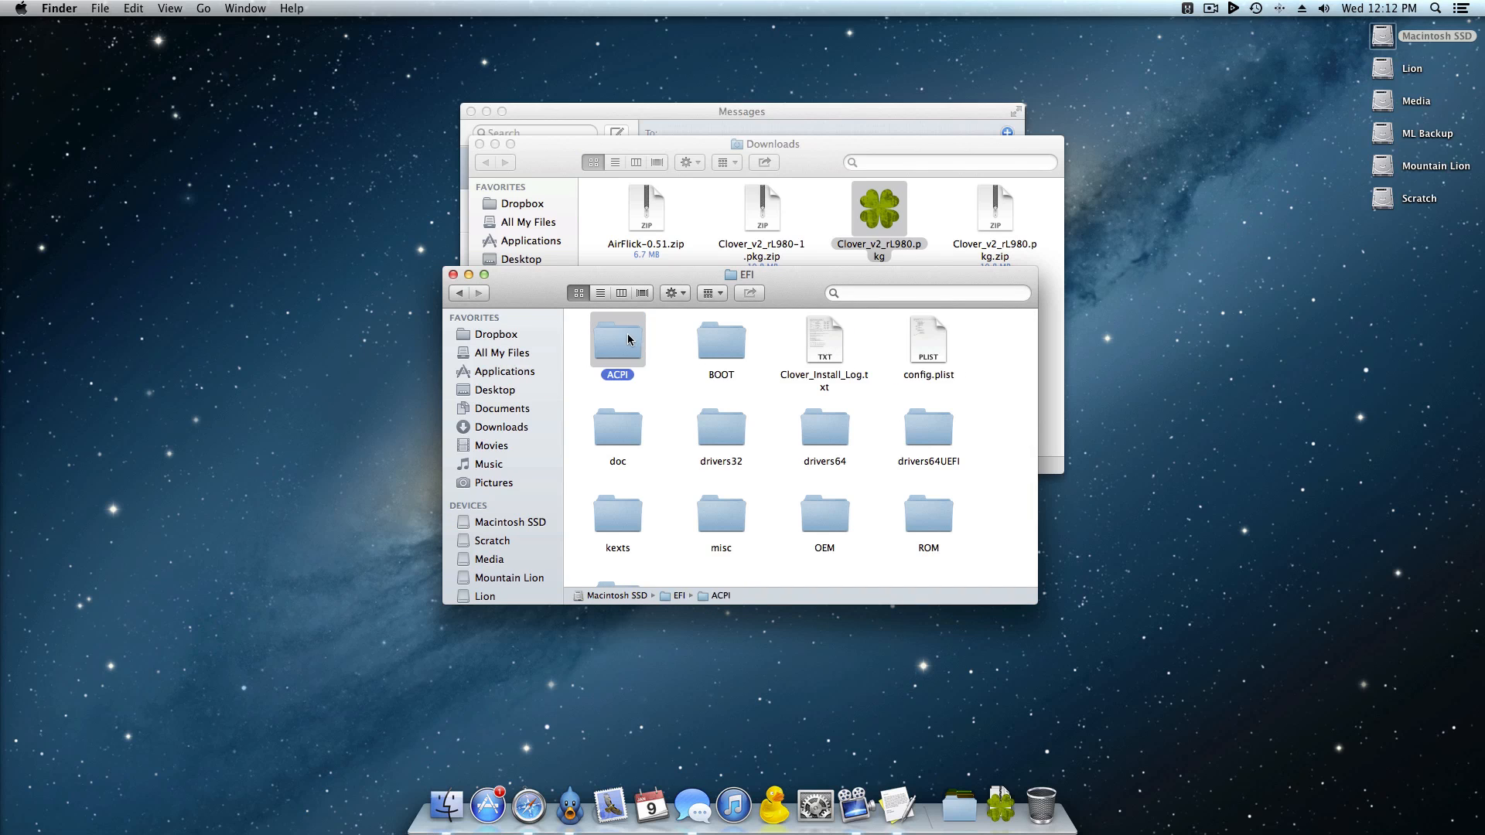
{"action": "double_click", "coordinate": [618, 339]}
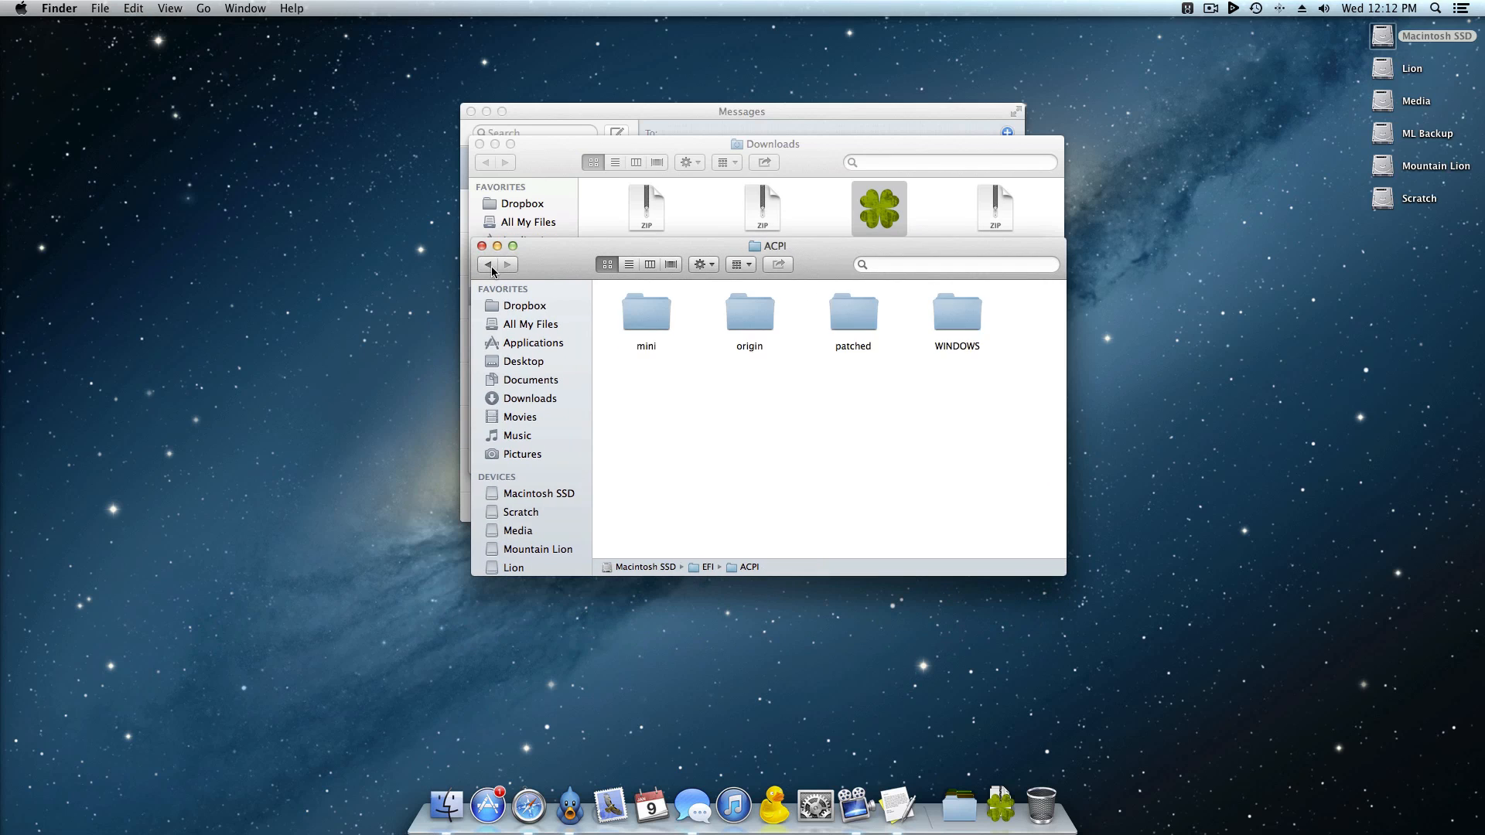
Open config.plist from the EFI folder with Open With > Other….
{"action": "left_click", "coordinate": [541, 494]}
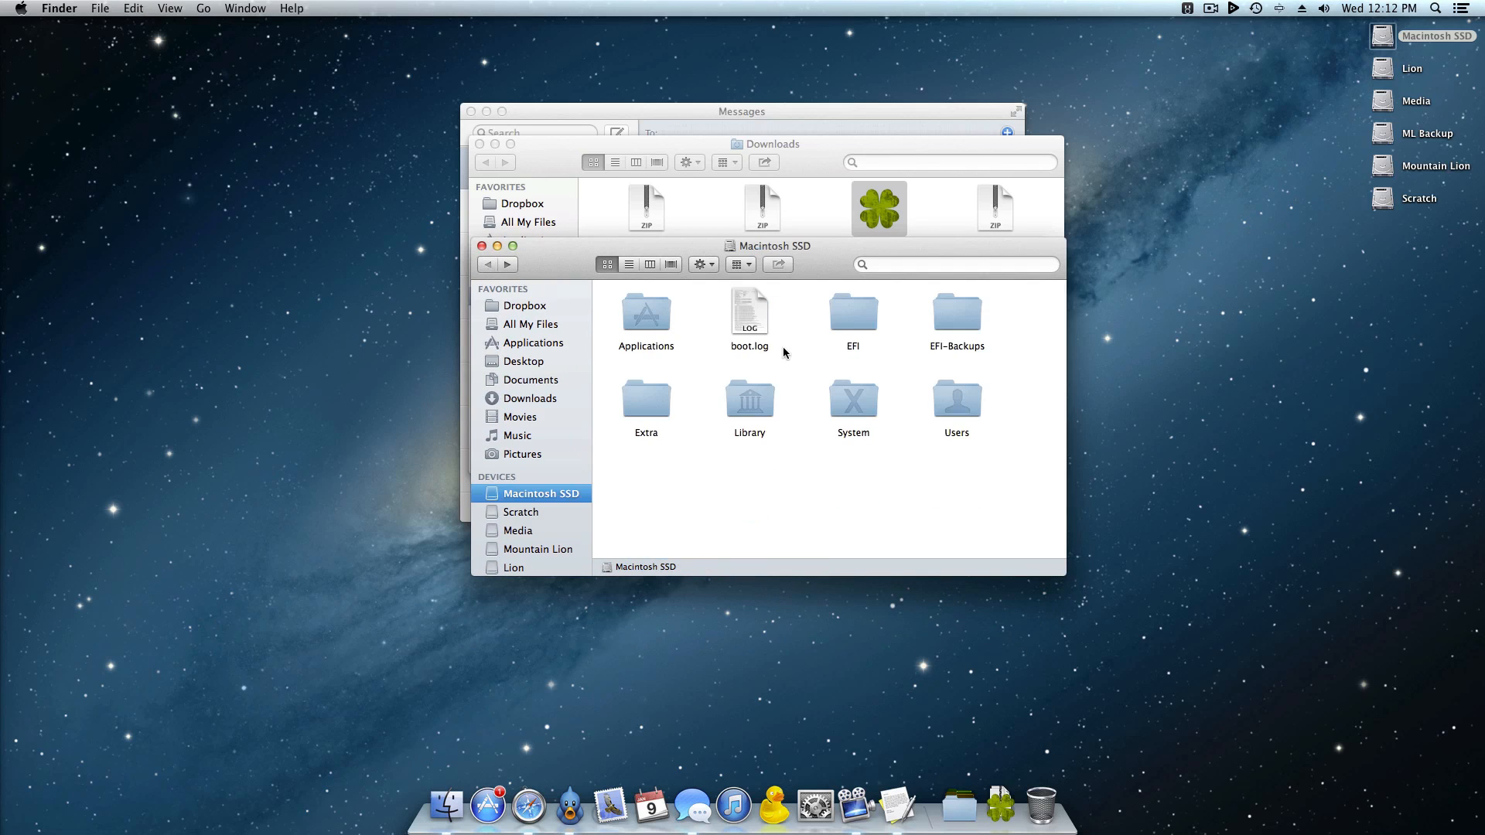
{"action": "double_click", "coordinate": [853, 312]}
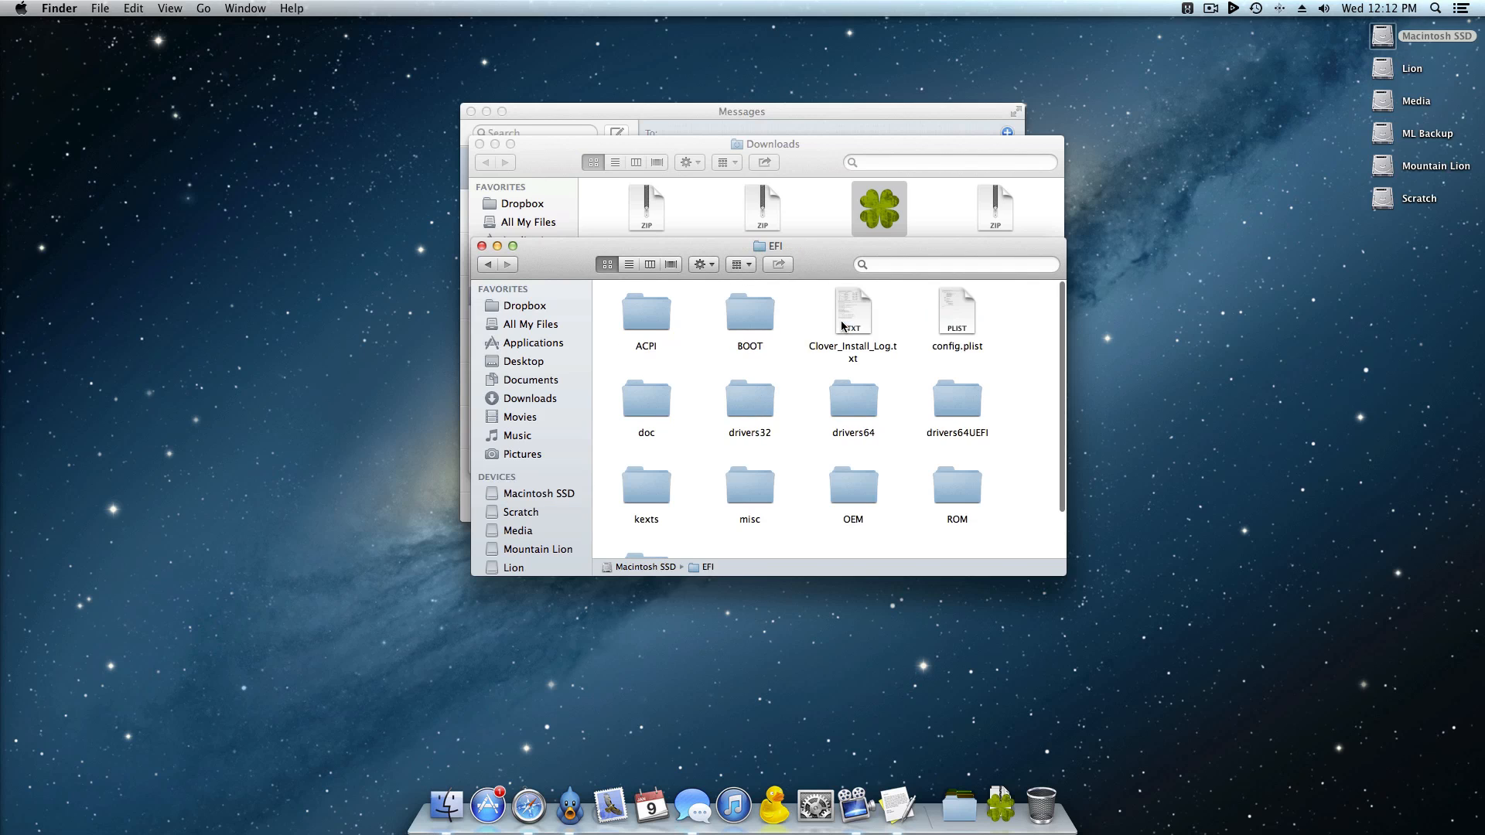
{"action": "right_click", "coordinate": [956, 311]}
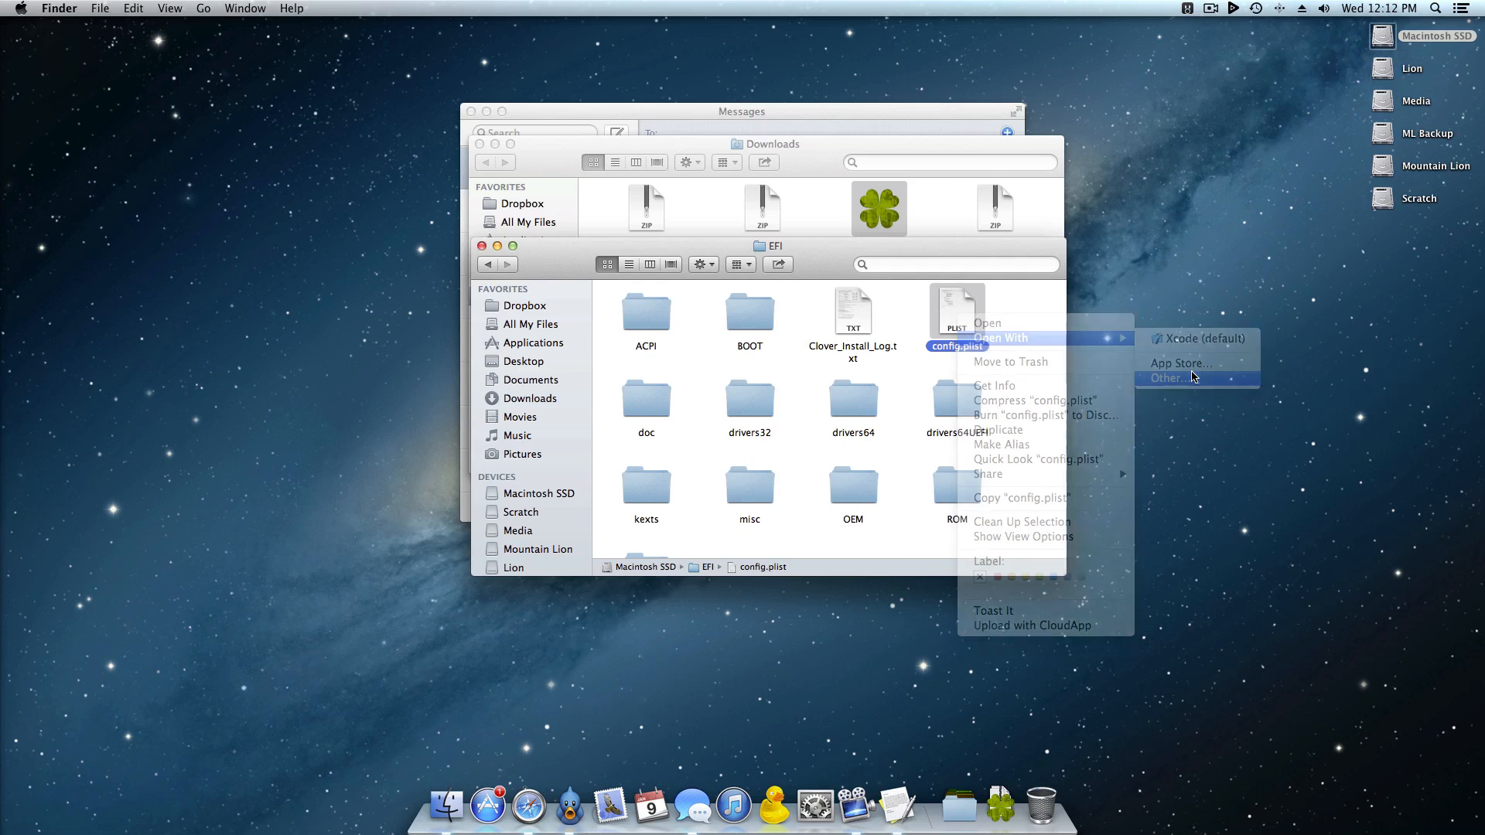
{"action": "left_click", "coordinate": [1167, 377]}
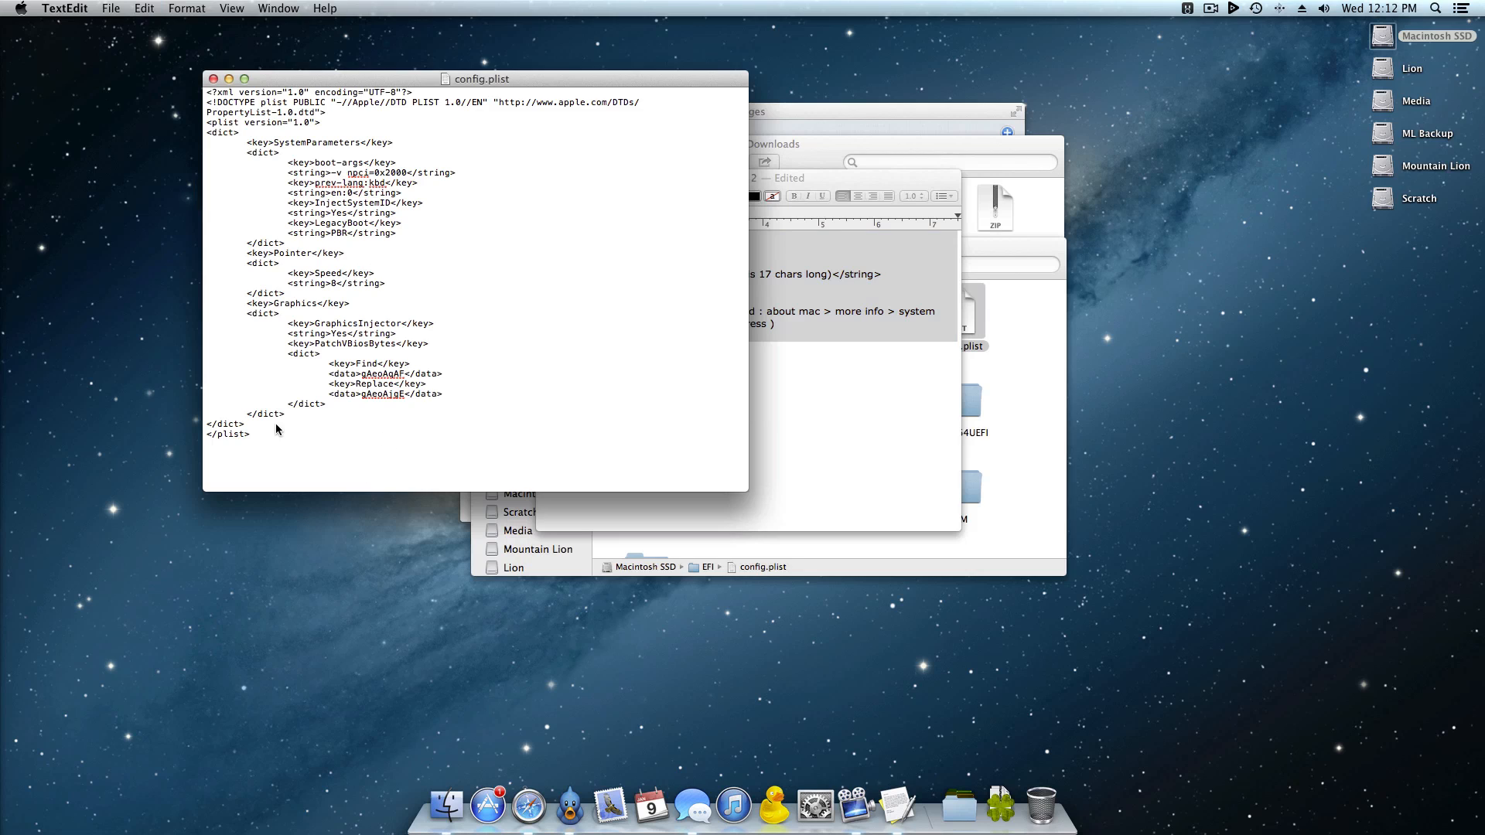
Insert the RtVariables block after the Graphics </dict> and select its serial and MAC placeholders.
{"action": "left_click", "coordinate": [274, 413]}
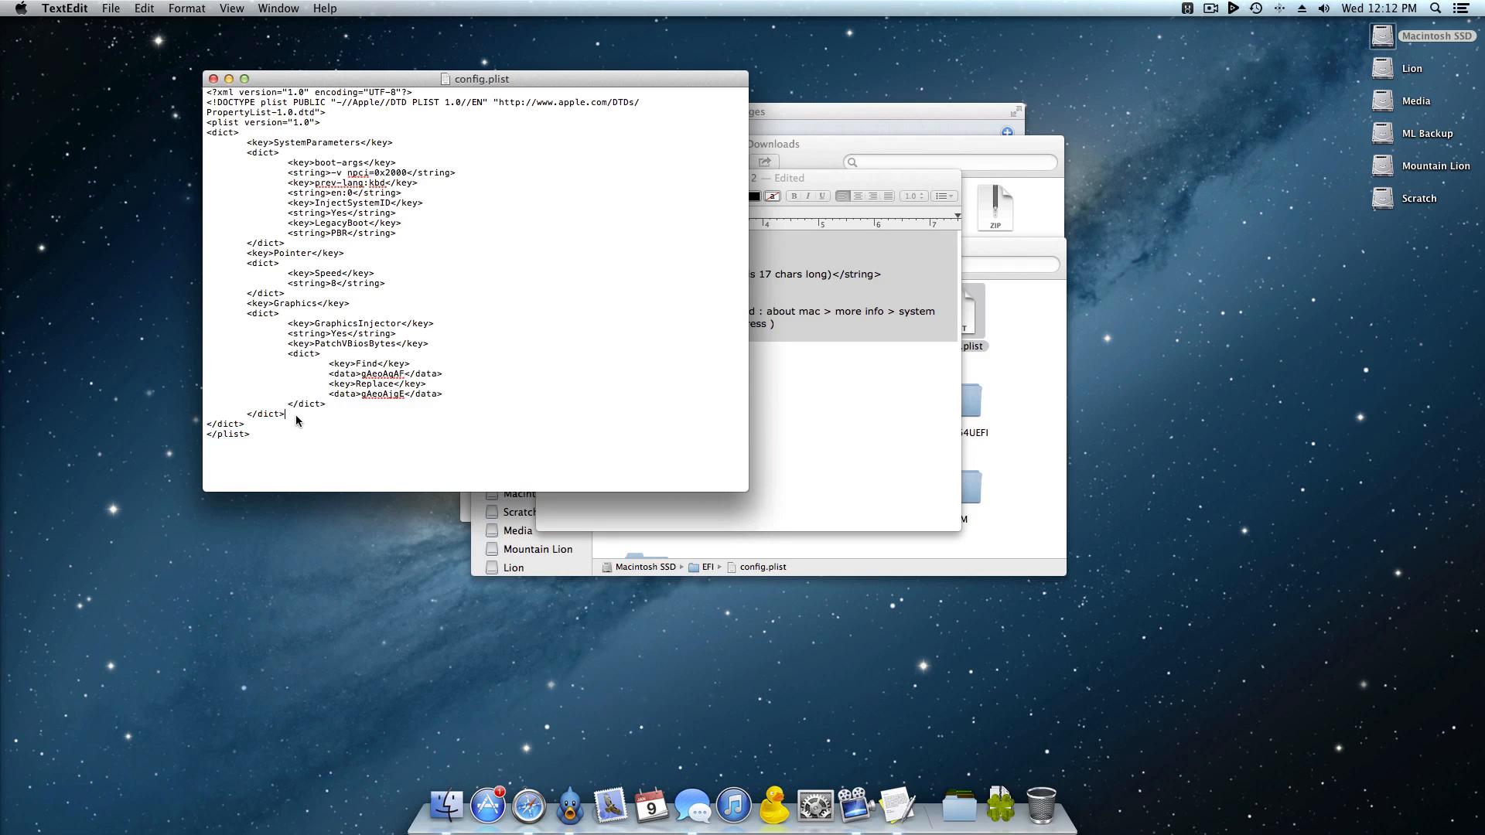
{"action": "type", "text": "<key>RtVariables</key>"}
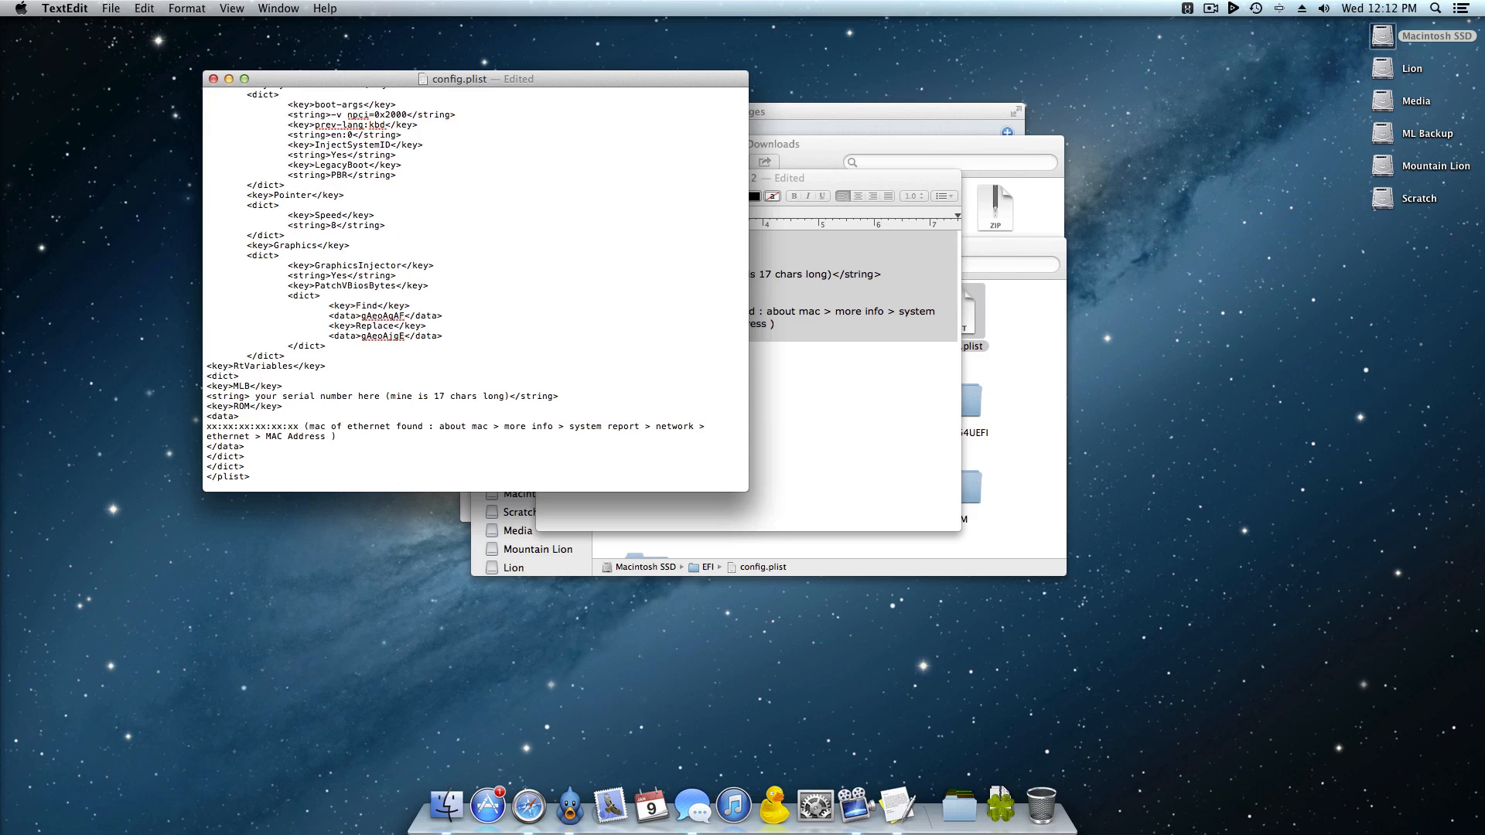
{"action": "left_click", "coordinate": [240, 375]}
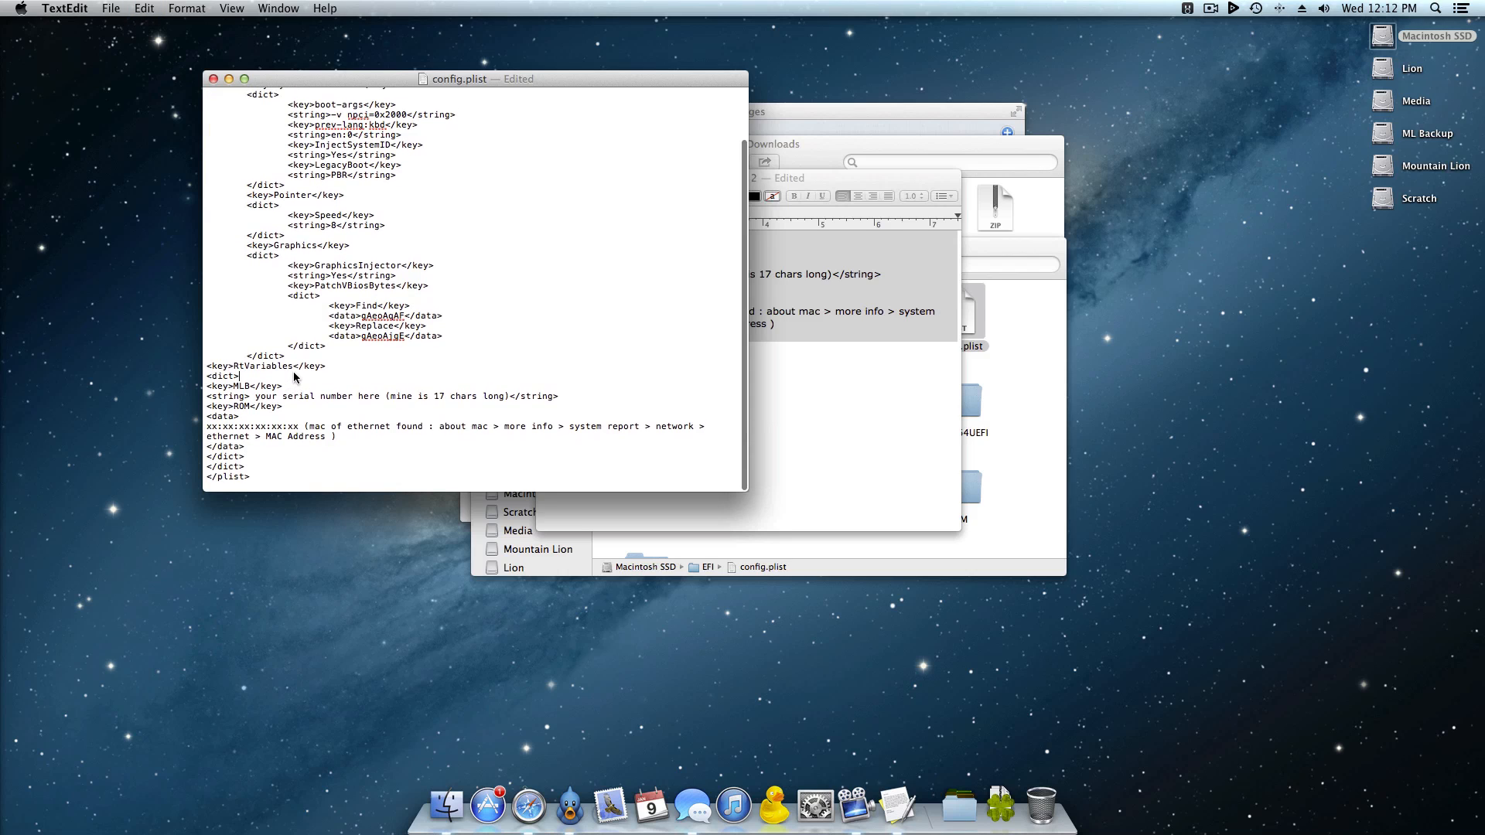
{"action": "left_click_drag", "start_coordinate": [254, 396], "coordinate": [354, 396]}
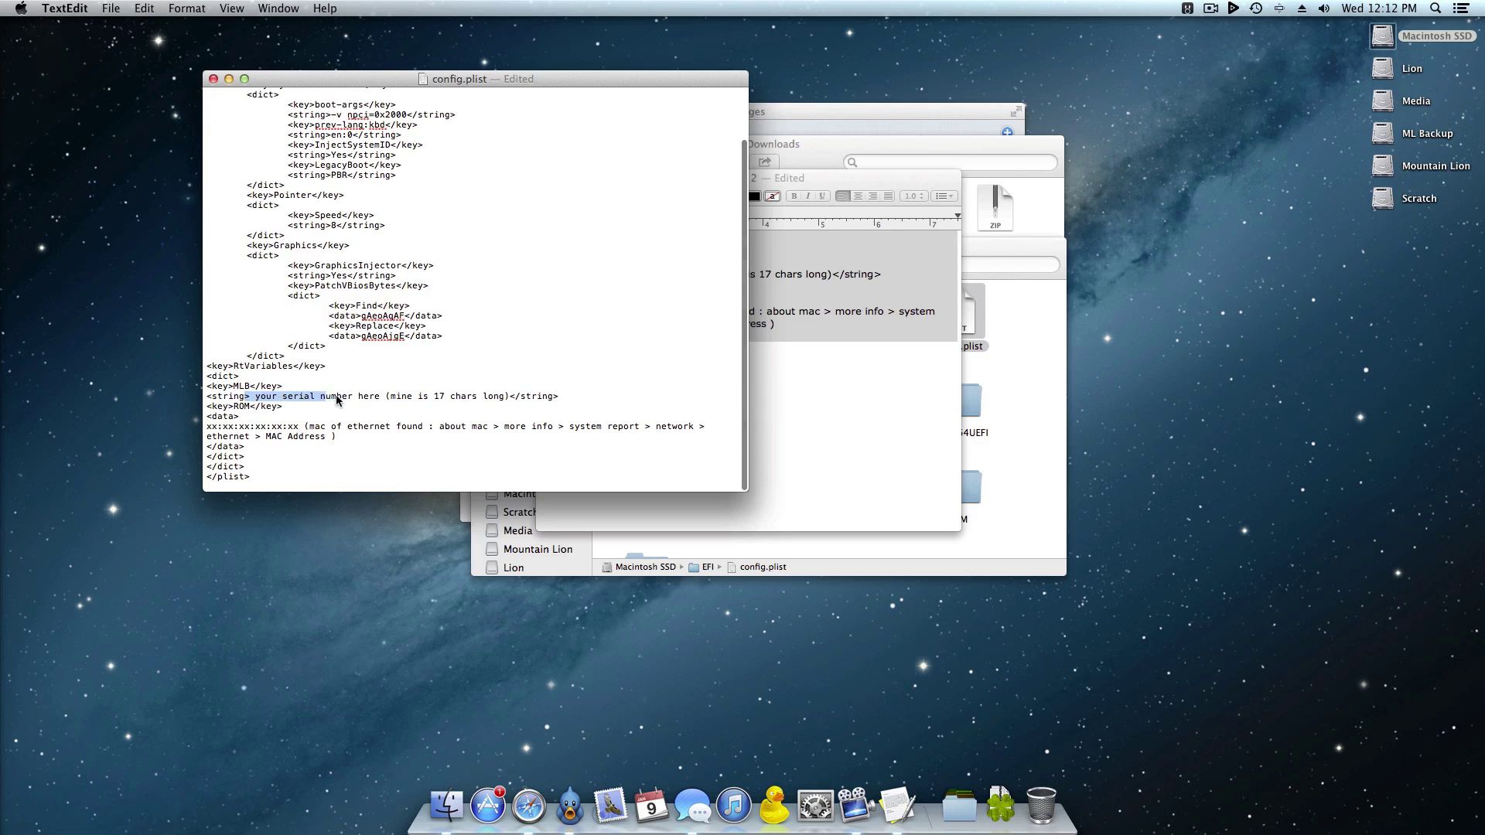
{"action": "left_click_drag", "start_coordinate": [253, 396], "coordinate": [558, 396]}
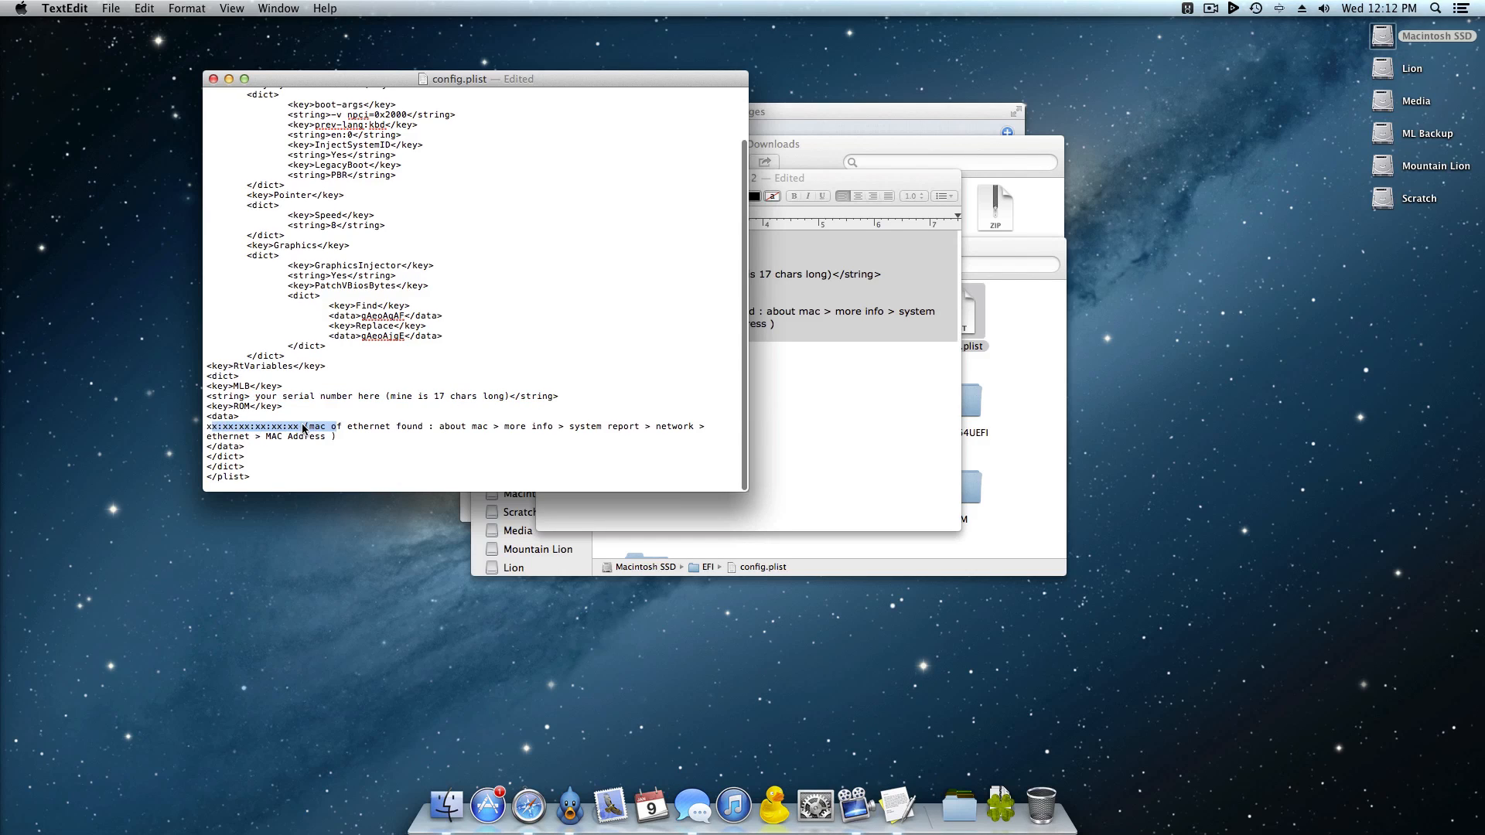
Reveal the Mac's serial number in About This Mac.
{"action": "left_click", "coordinate": [21, 9]}
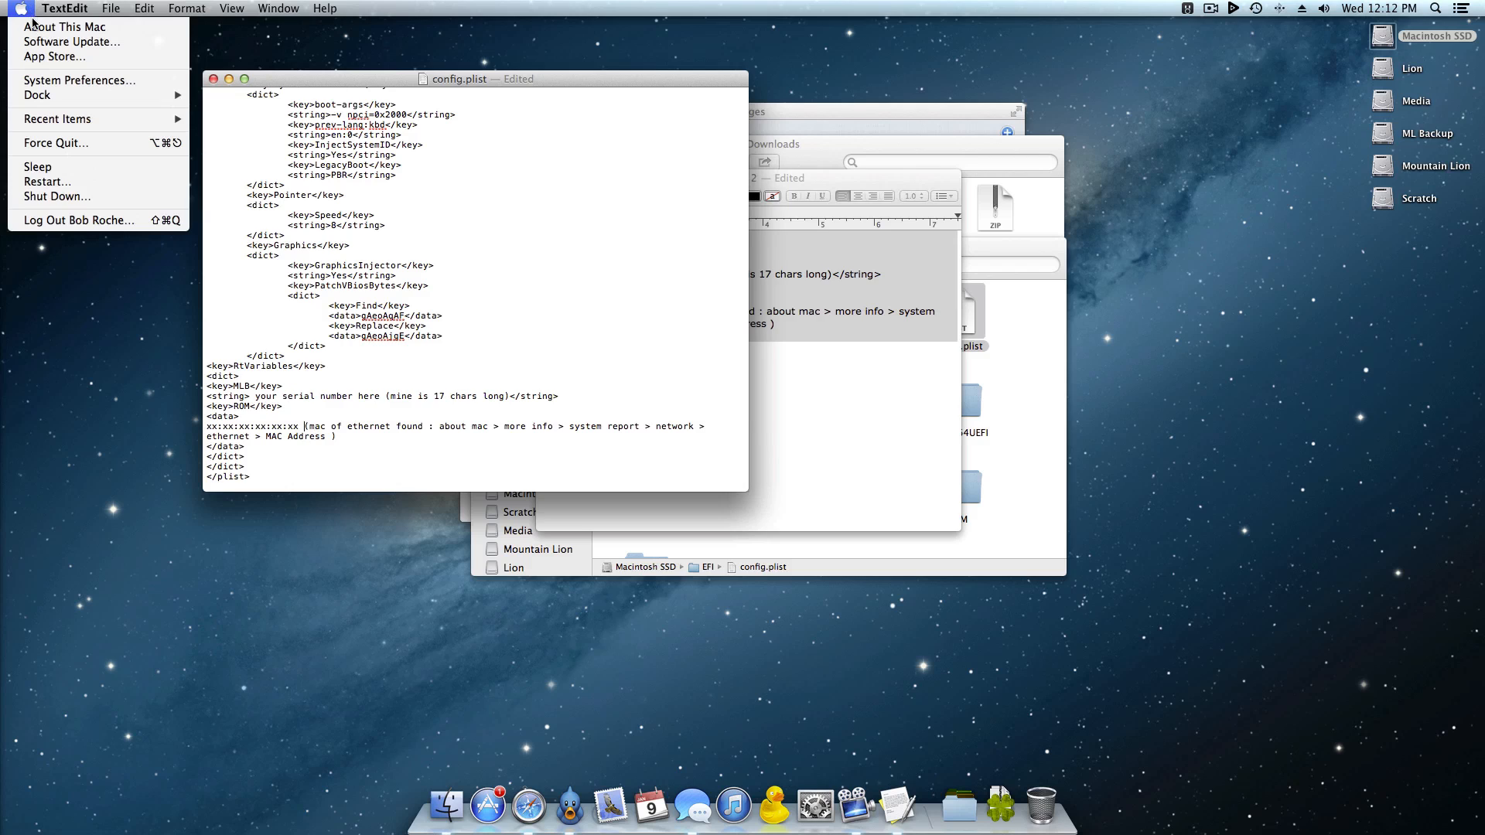
{"action": "left_click", "coordinate": [60, 25]}
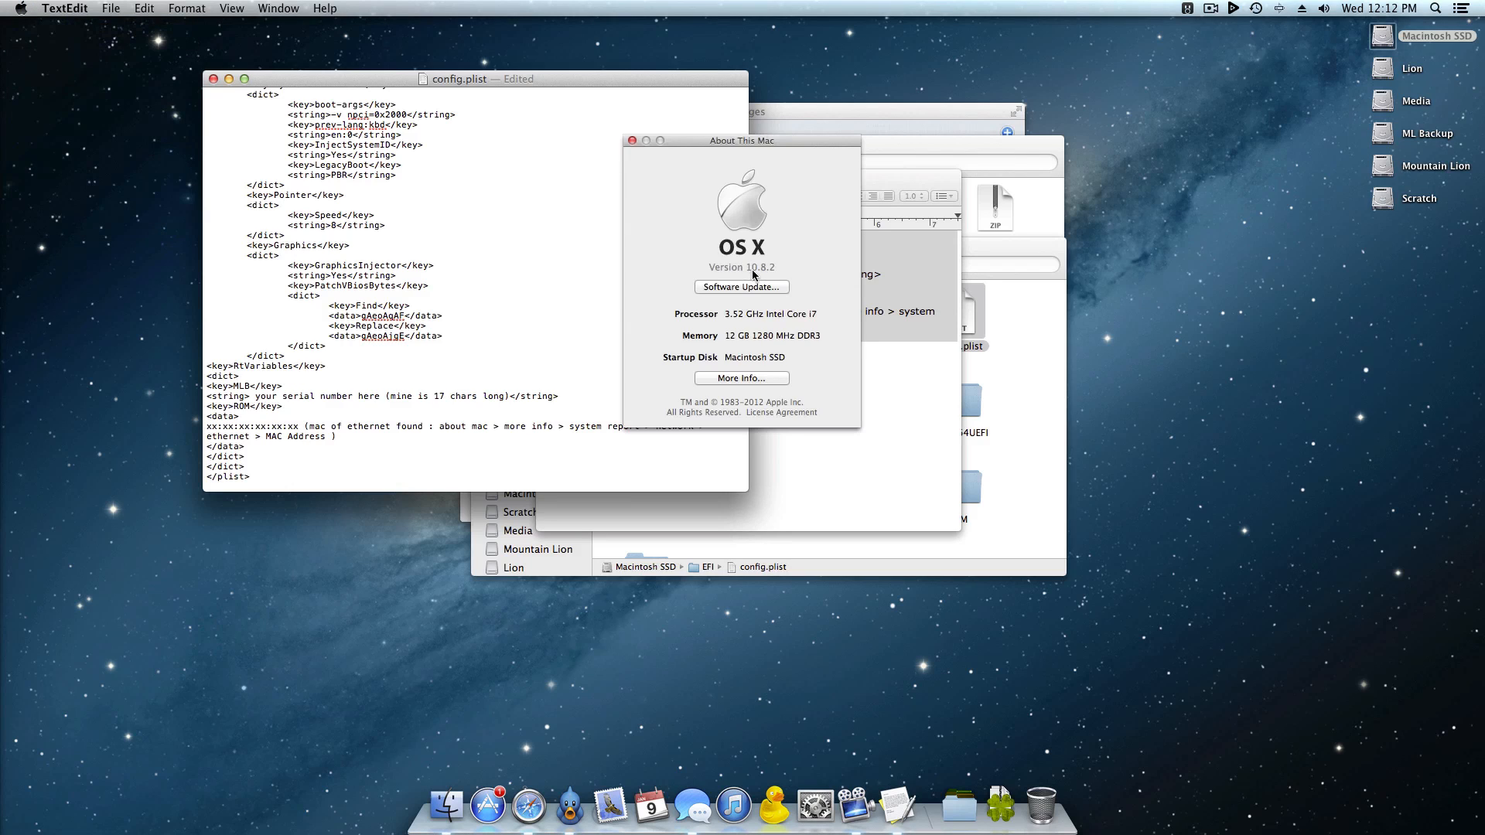
{"action": "left_click", "coordinate": [741, 267]}
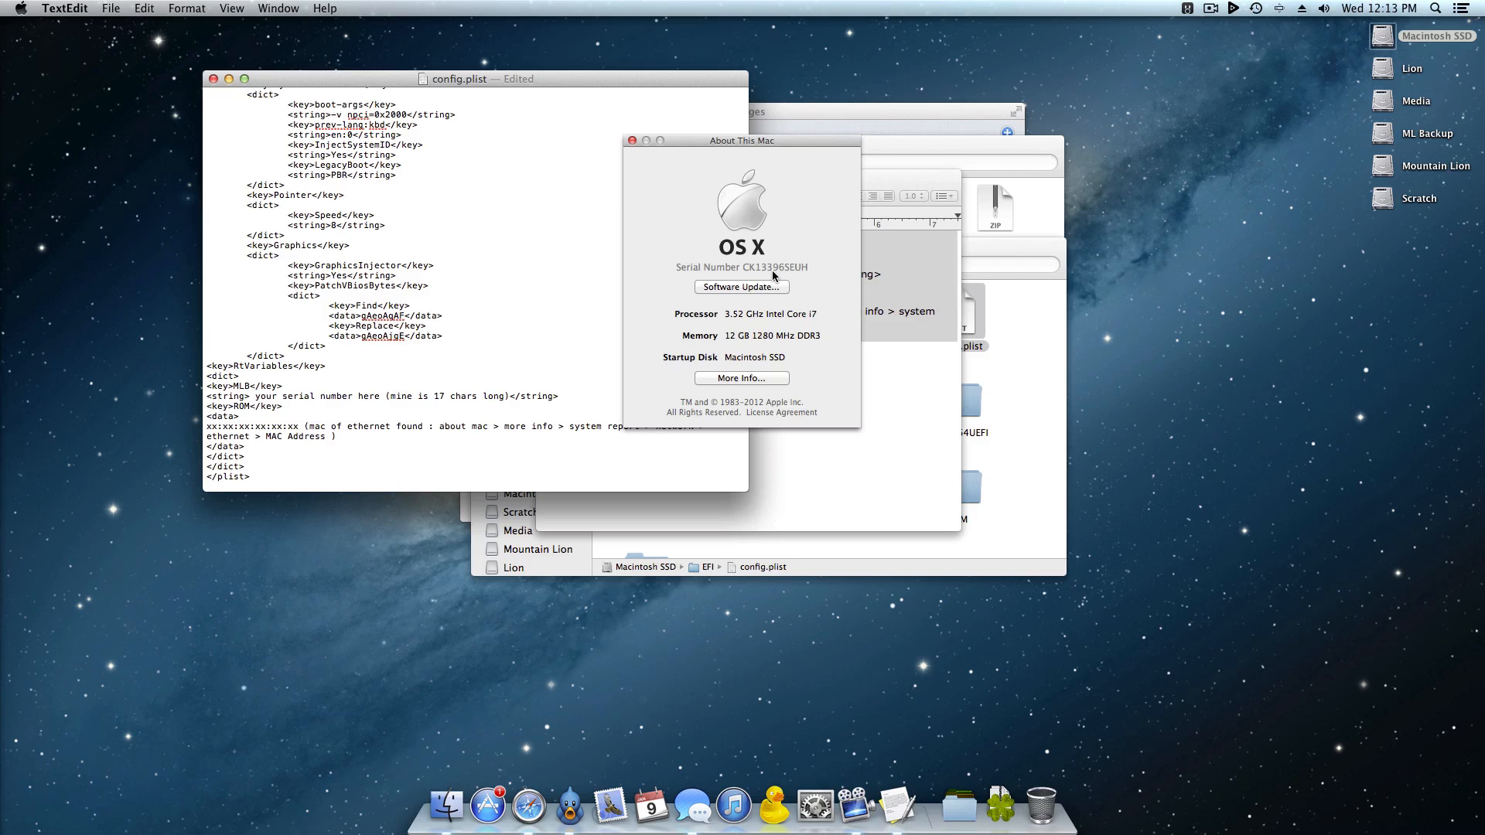
{"action": "mouse_move", "coordinate": [811, 277]}
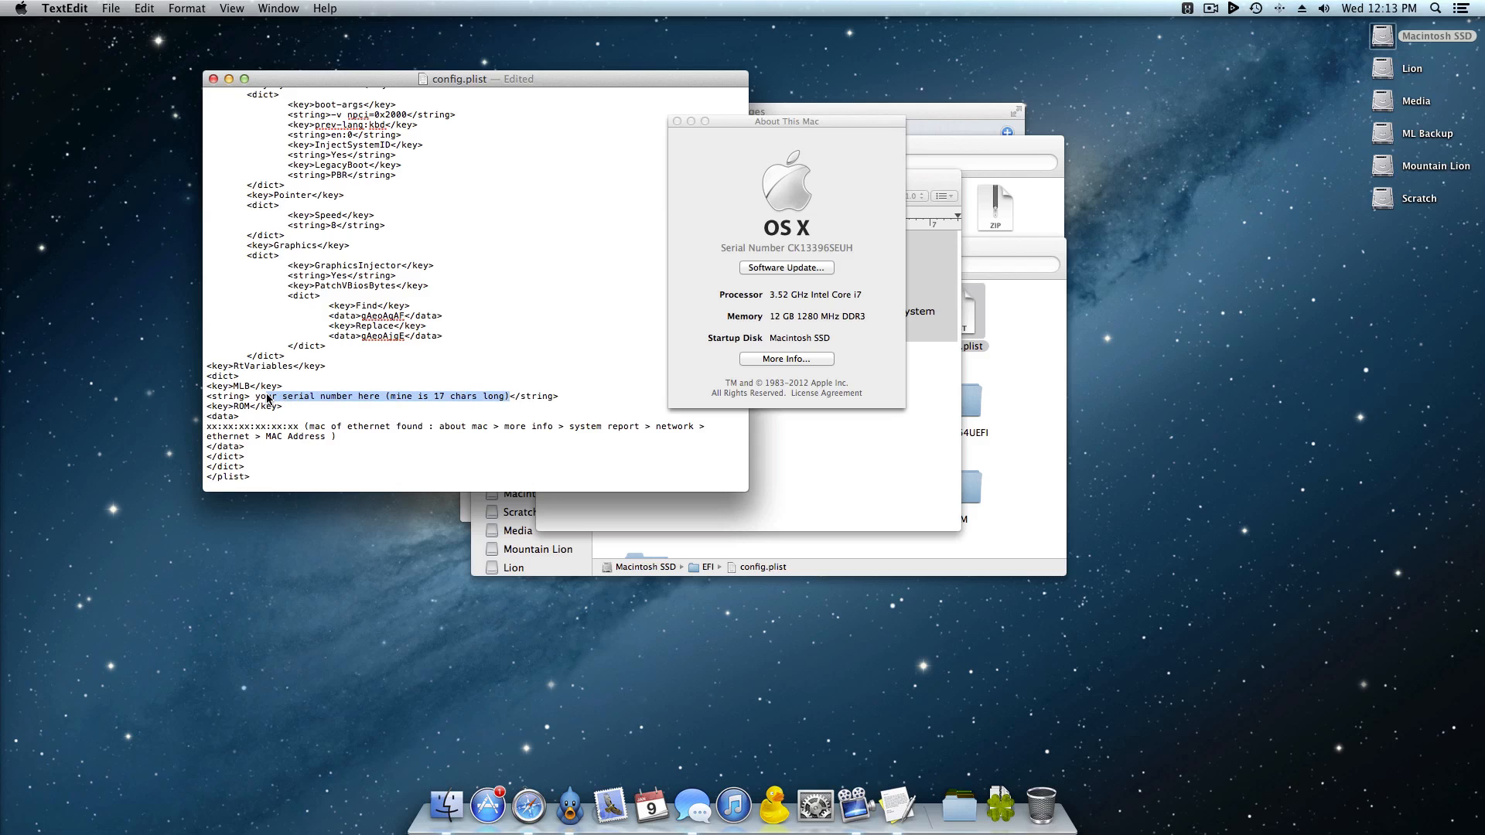
{"action": "left_click_drag", "start_coordinate": [254, 396], "coordinate": [509, 396]}
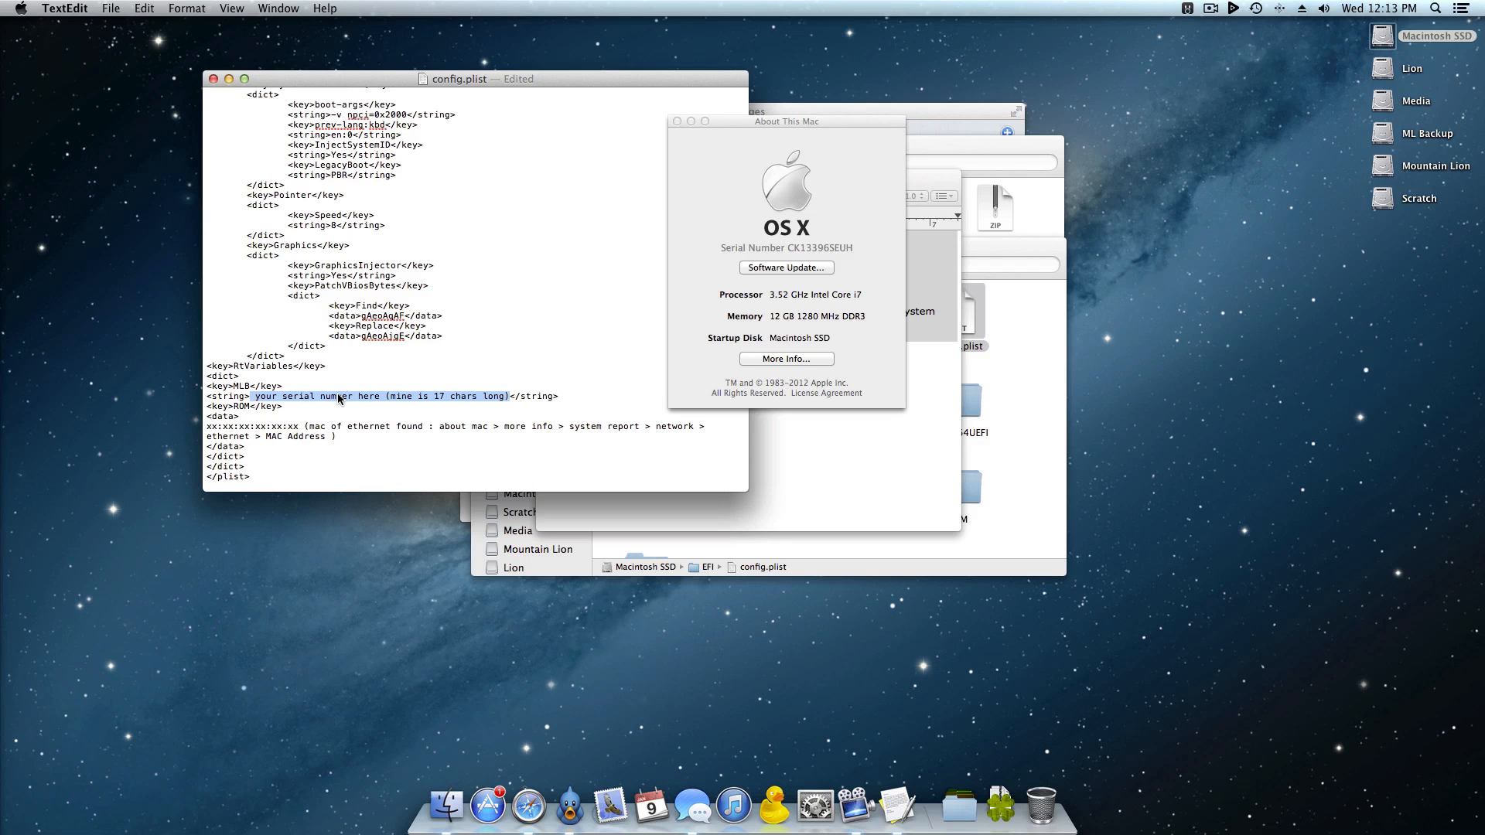
{"action": "type", "text": "CK13396SEUHT</string>"}
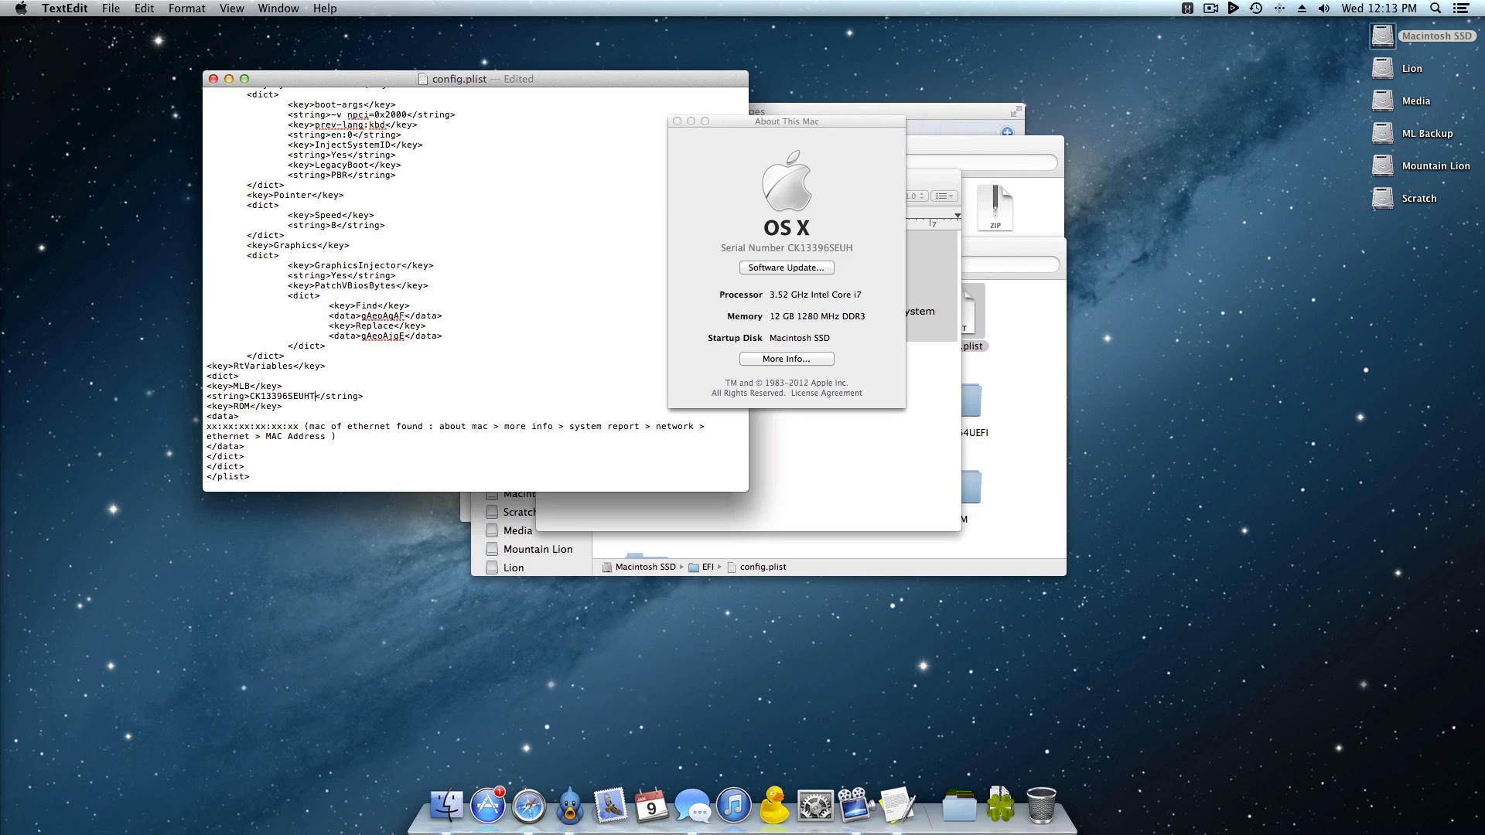
{"action": "type", "text": "432"}
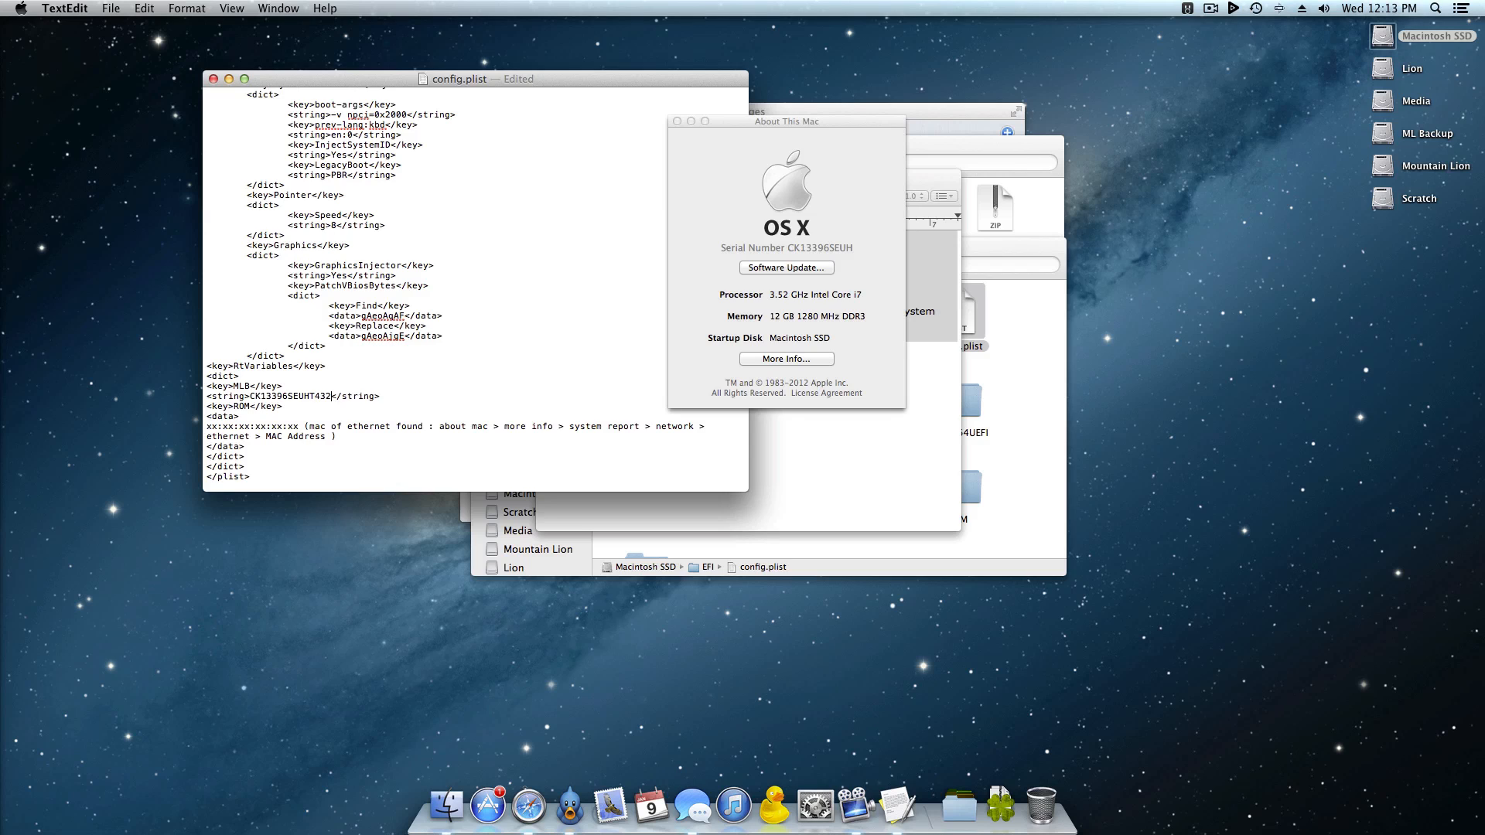
{"action": "type", "text": "56"}
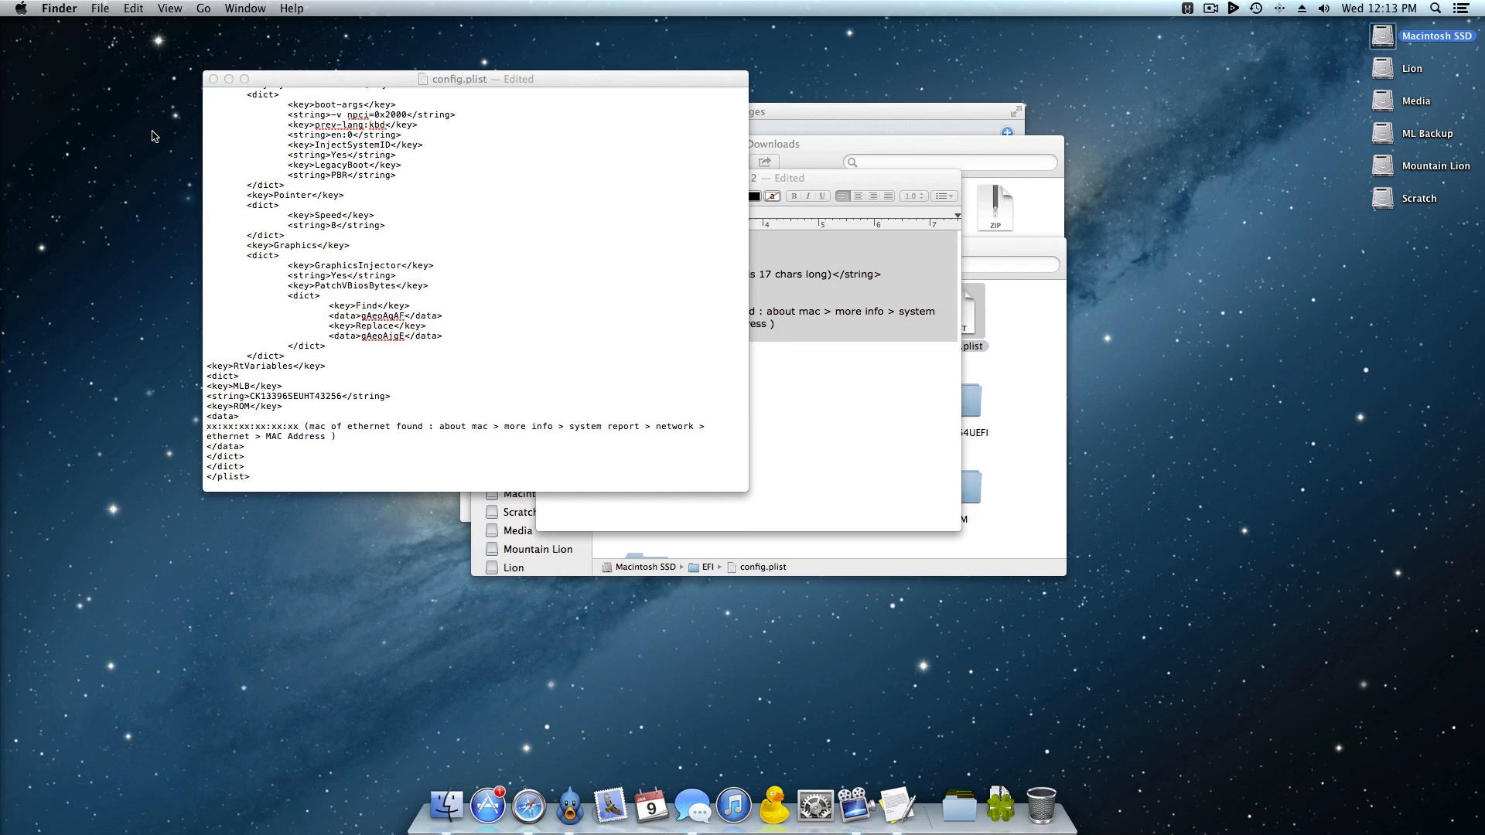
{"action": "mouse_move", "coordinate": [70, 81]}
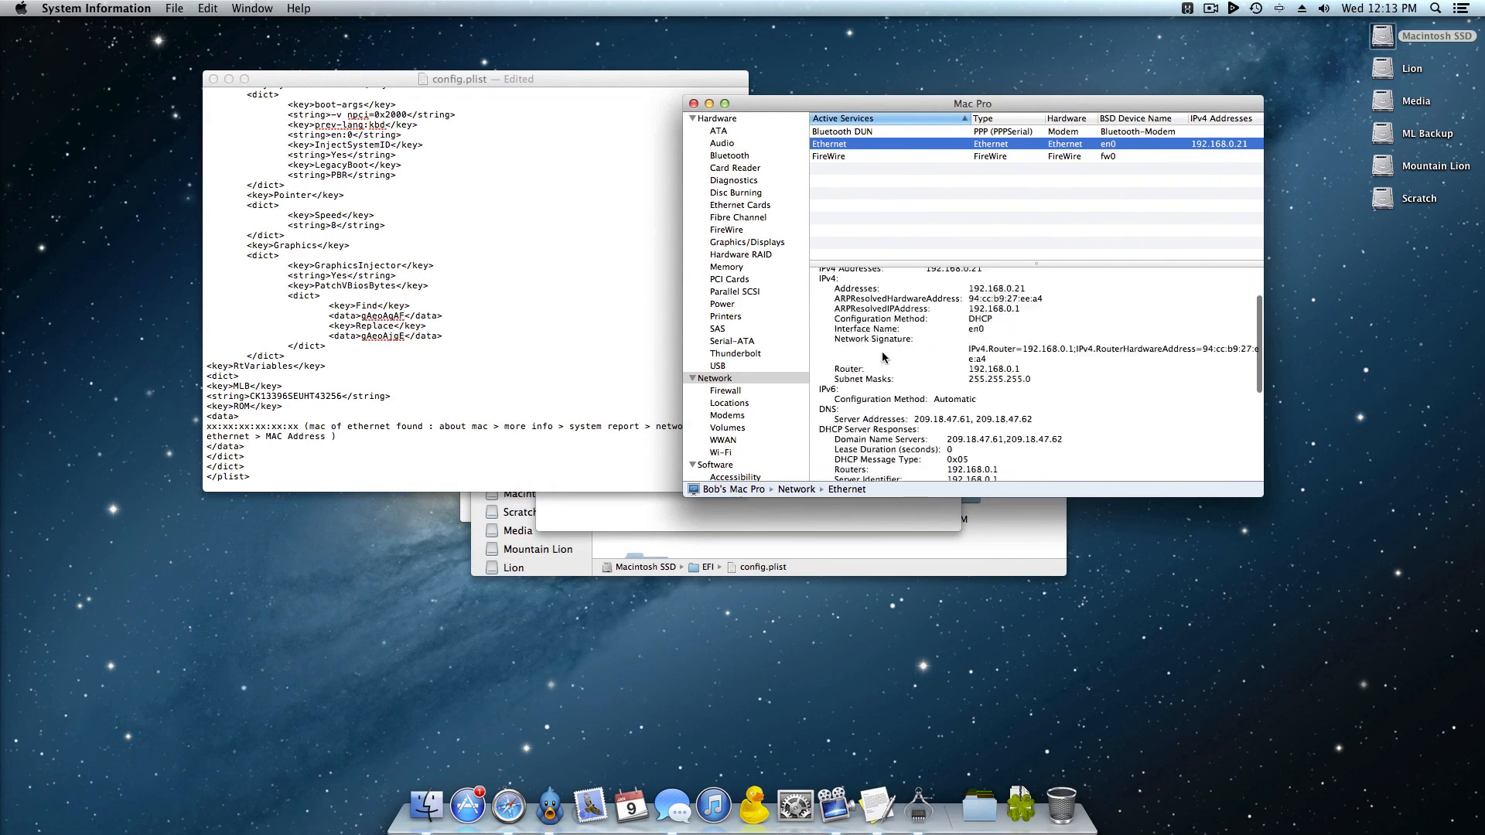
Copy the Ethernet MAC address 6c:f0:49:ed:3a:6a into the ROM entry.
{"action": "scroll", "scroll_direction": "down", "scroll_amount": 3}
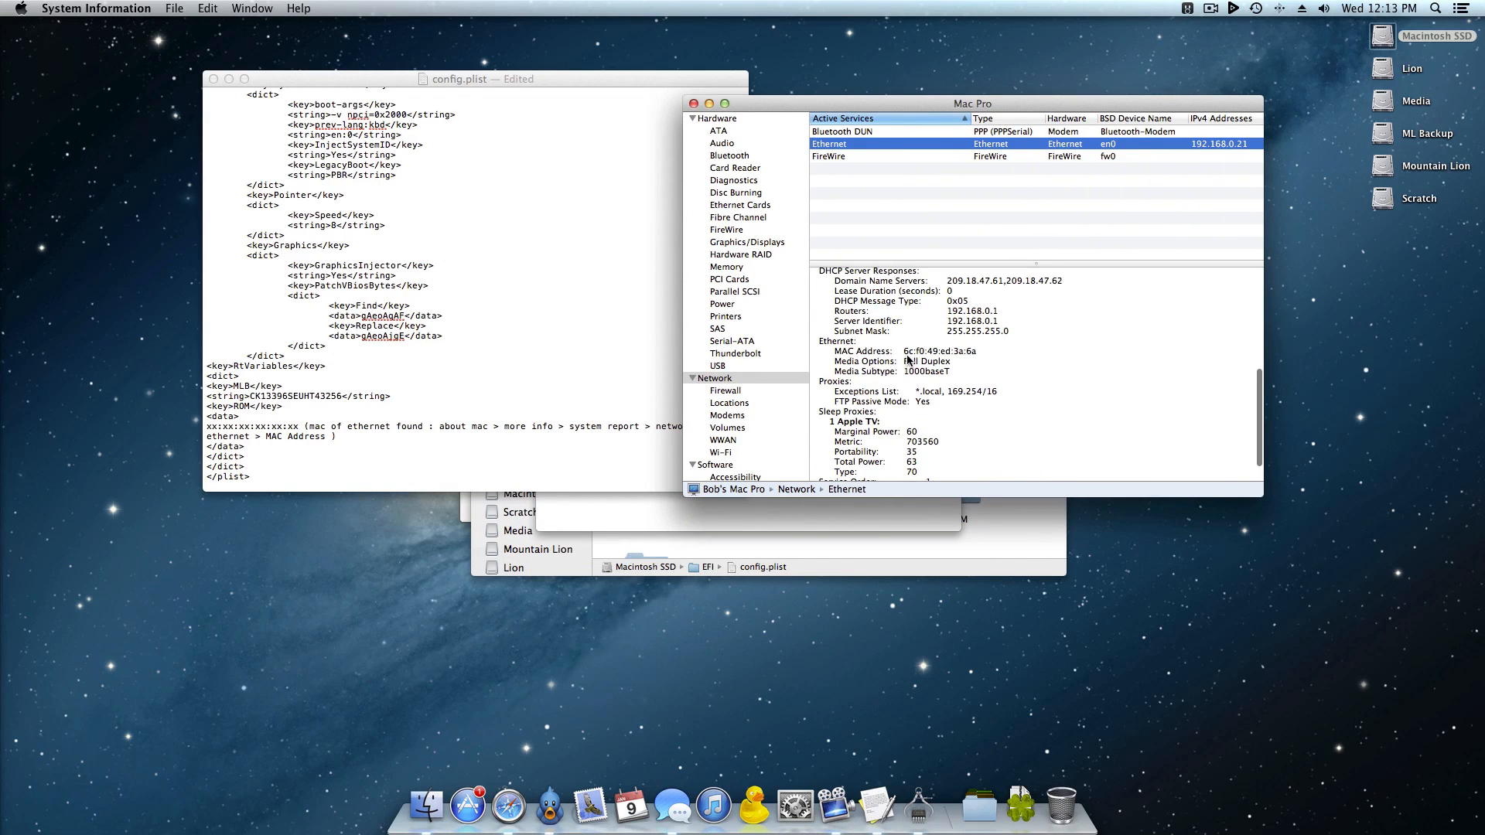
{"action": "double_click", "coordinate": [940, 351]}
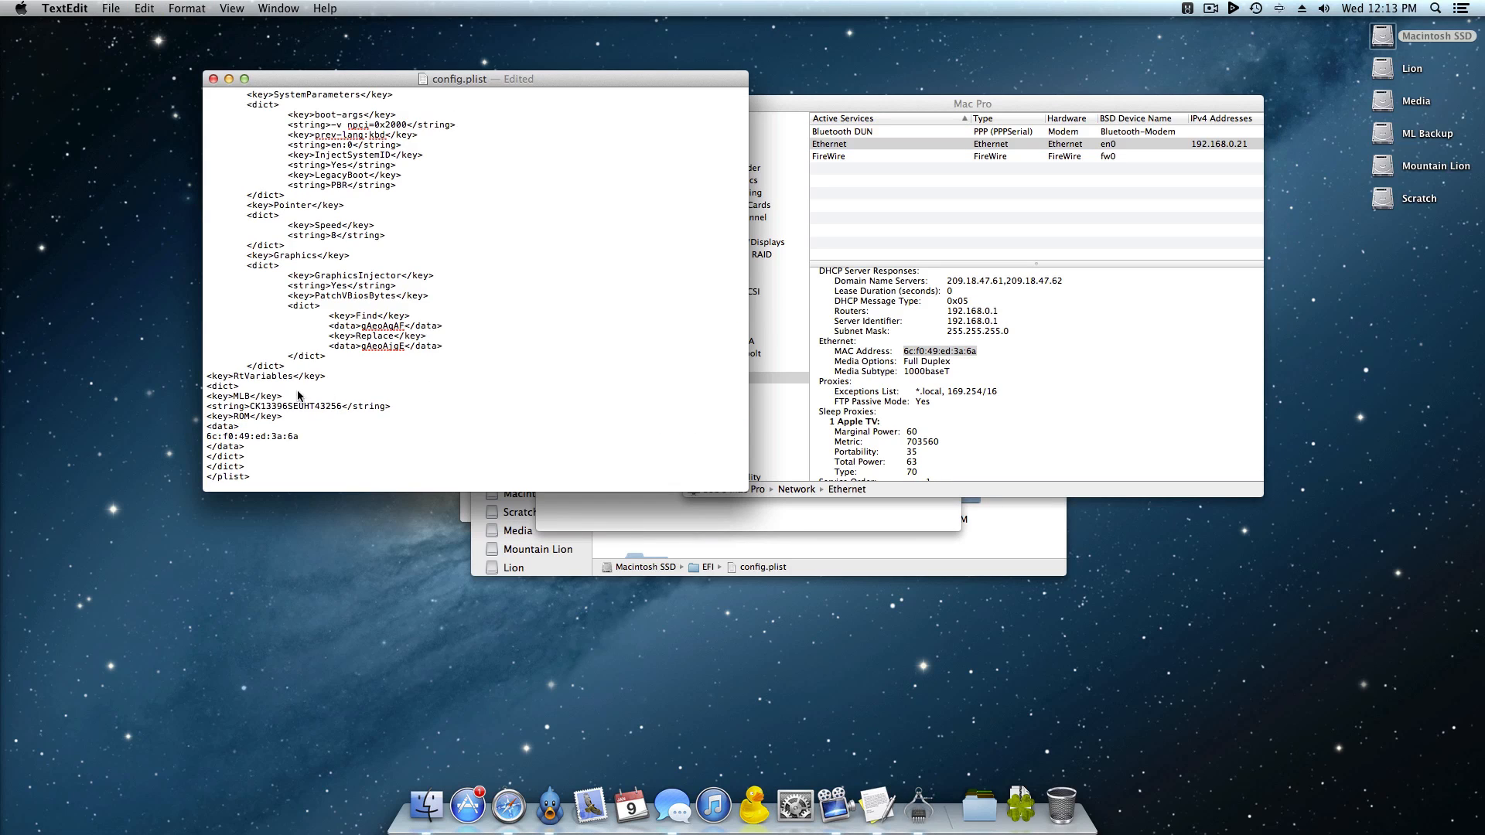
{"action": "left_click_drag", "start_coordinate": [460, 79], "coordinate": [538, 75]}
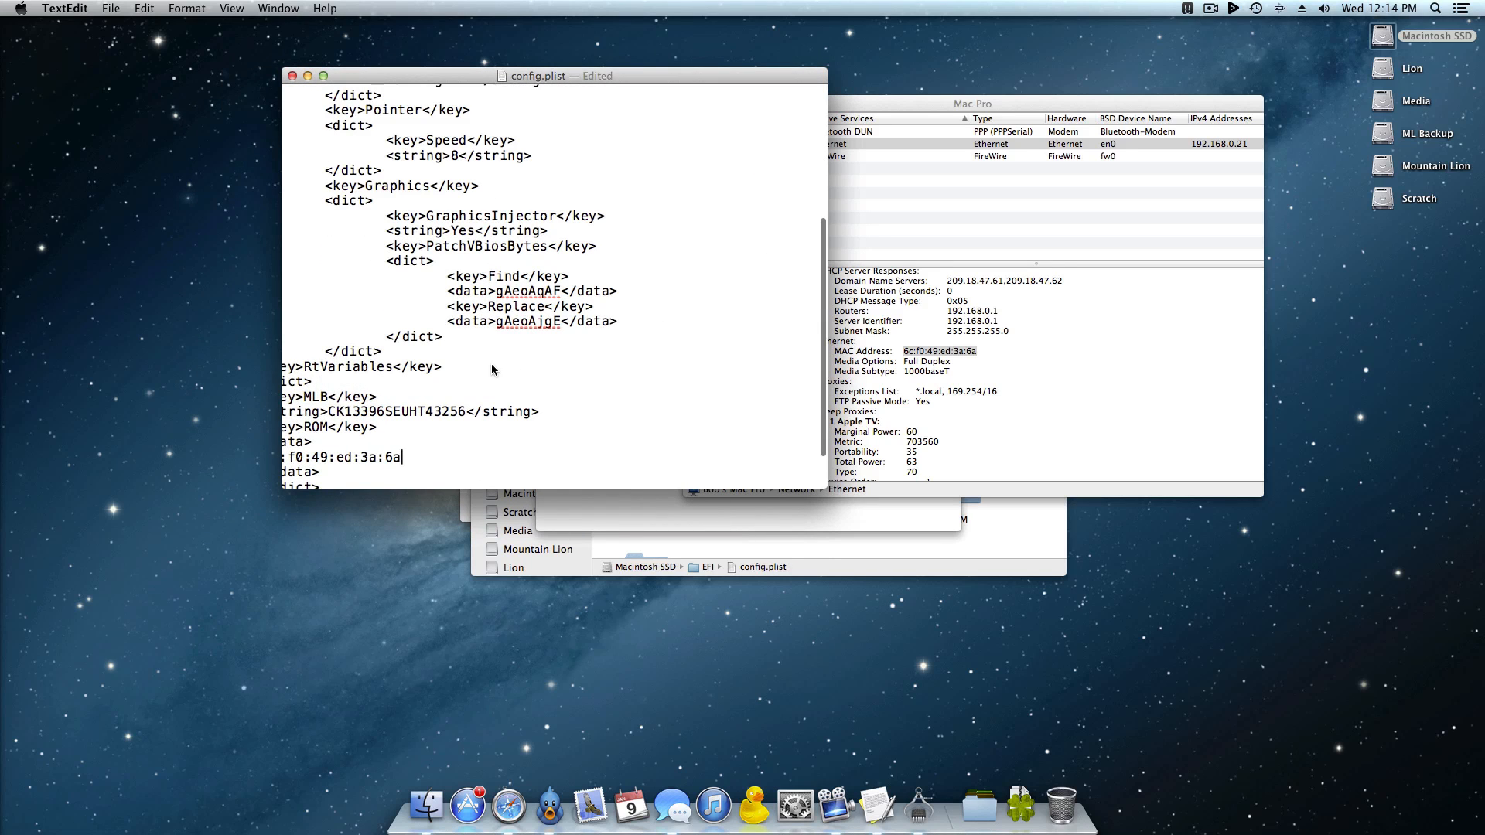
{"action": "scroll", "scroll_direction": "down", "scroll_amount": 3}
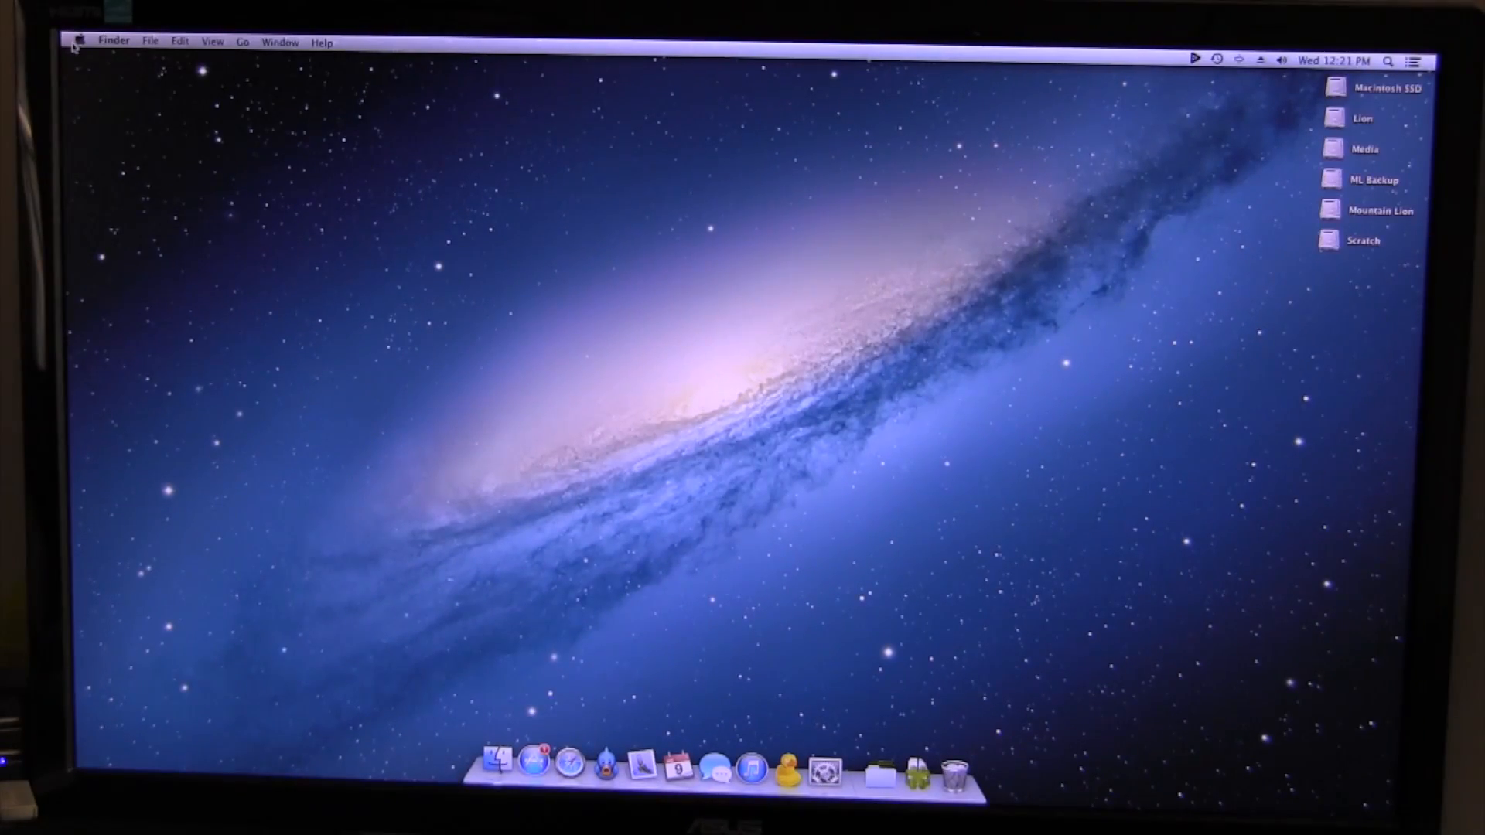
Search Spotlight for "mess" to find Messages.
{"action": "type", "text": "mess"}
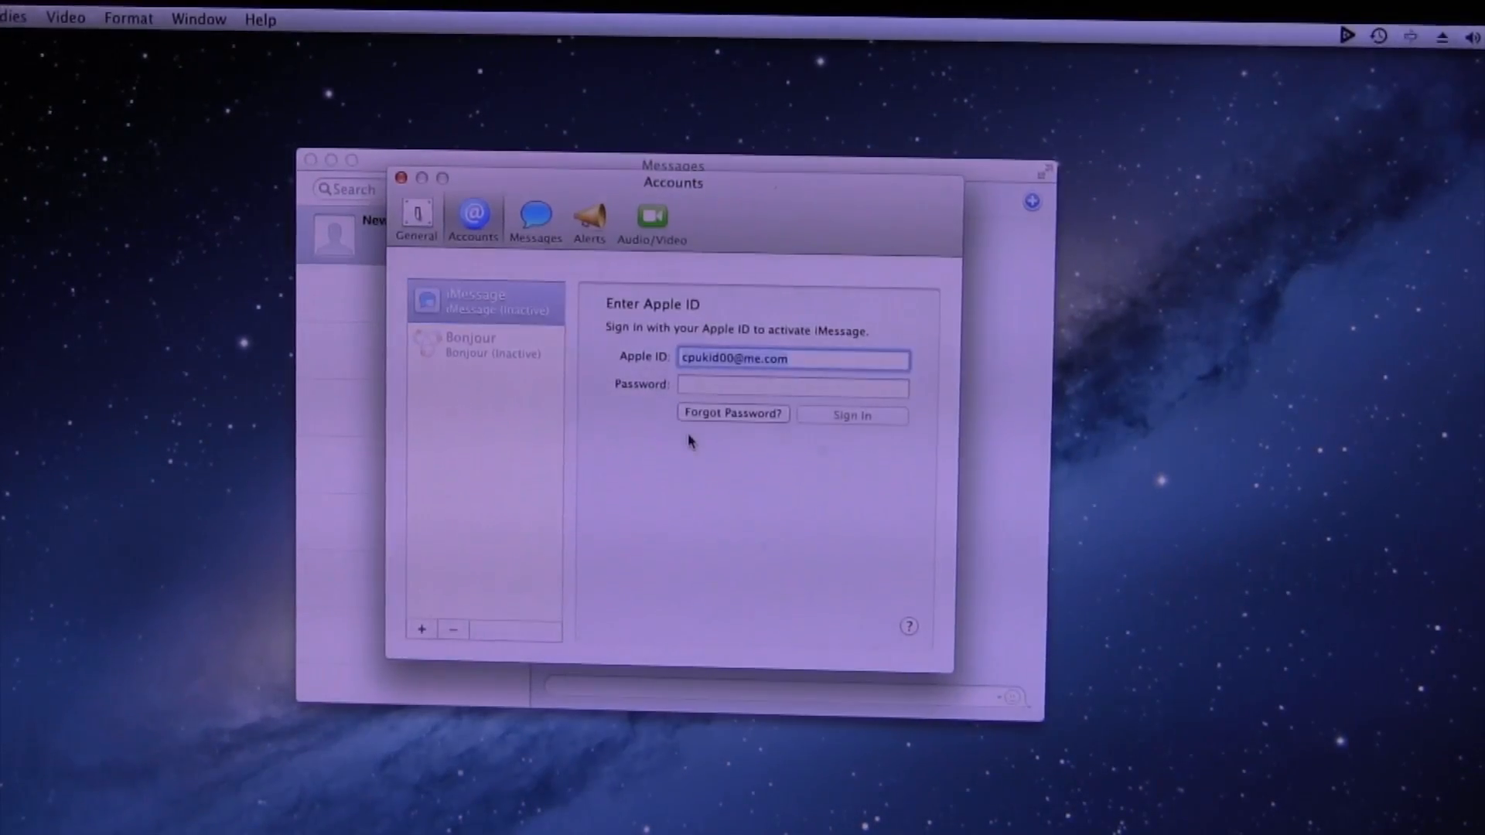
Sign in with the Apple ID and enable the iMessage account.
{"action": "left_click", "coordinate": [852, 415]}
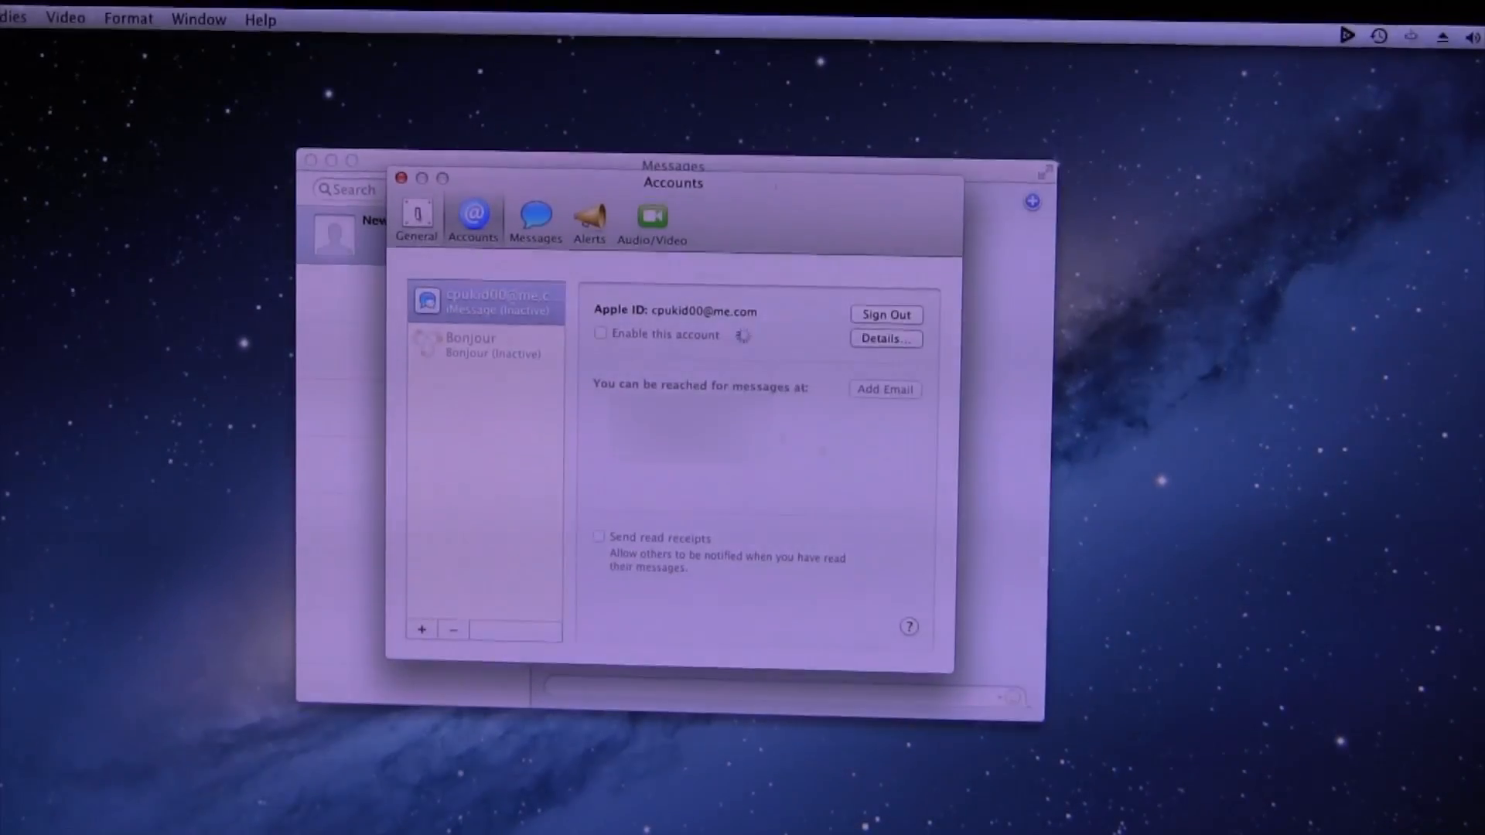
{"action": "left_click", "coordinate": [599, 334]}
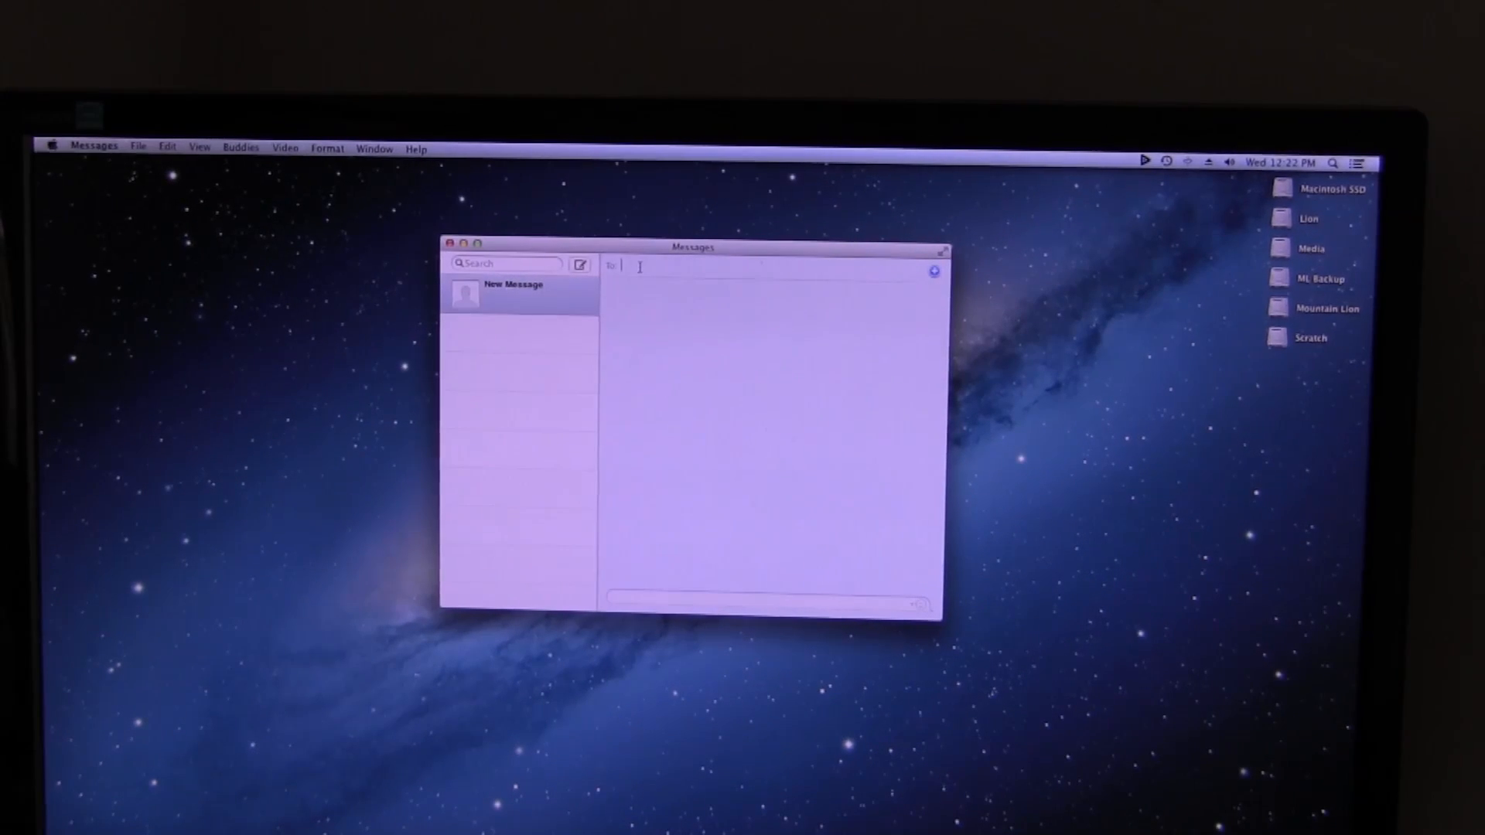
Send "This is a test" to recipient epukud.
{"action": "type", "text": "epukud"}
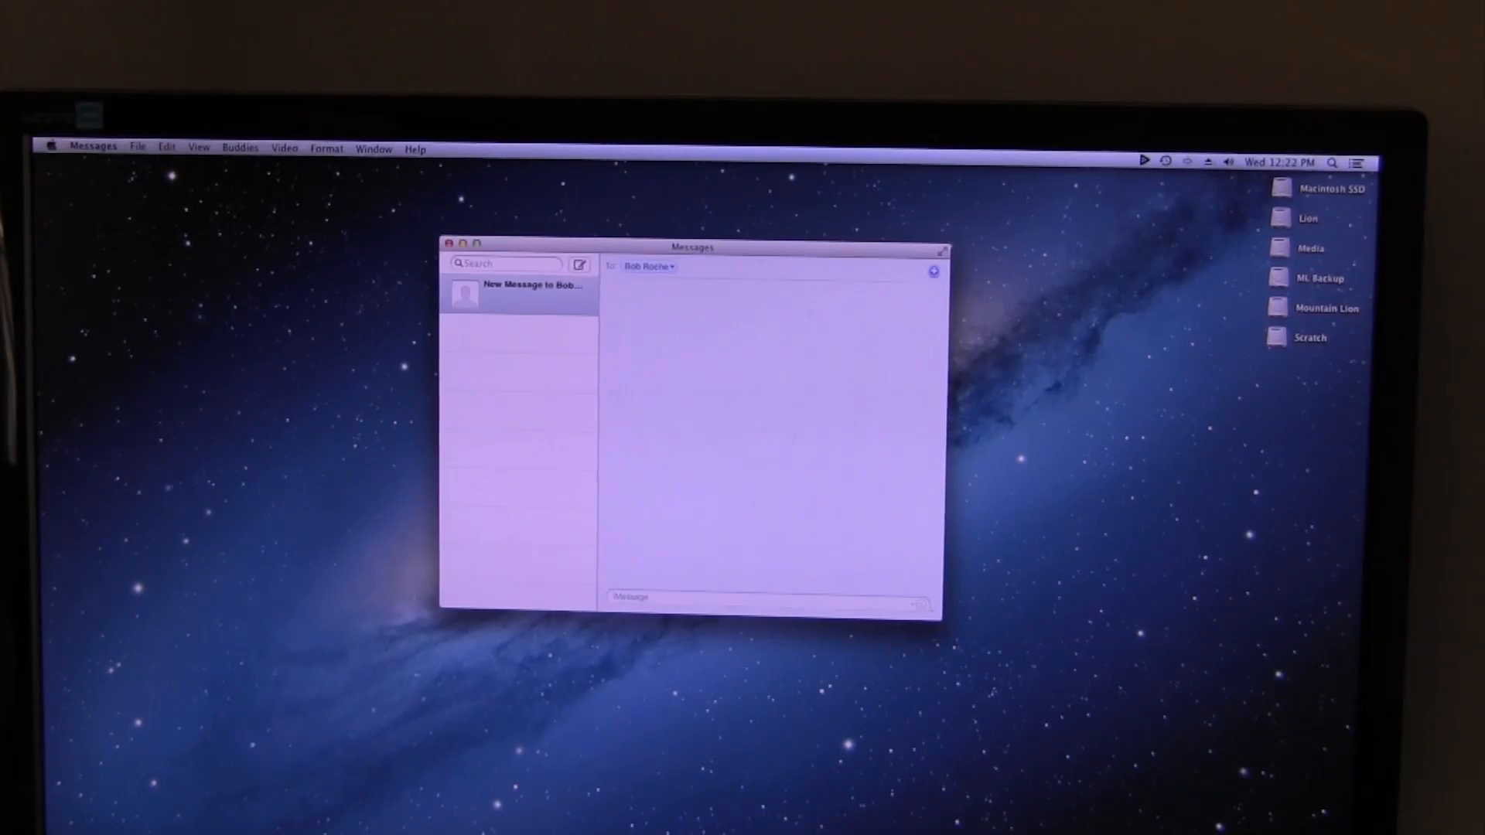
{"action": "type", "text": "This is a test"}
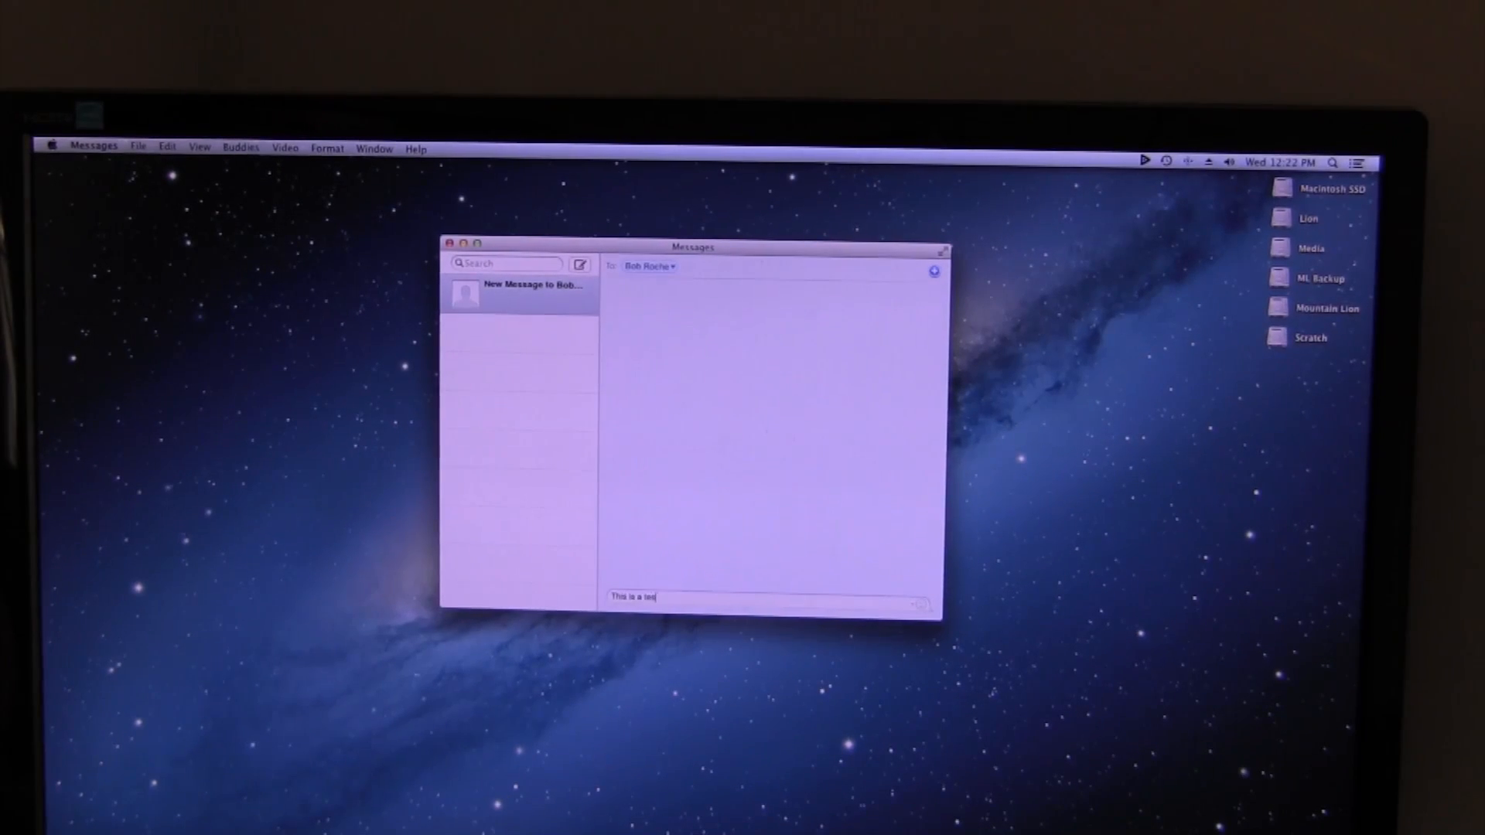
{"action": "key", "text": "Return"}
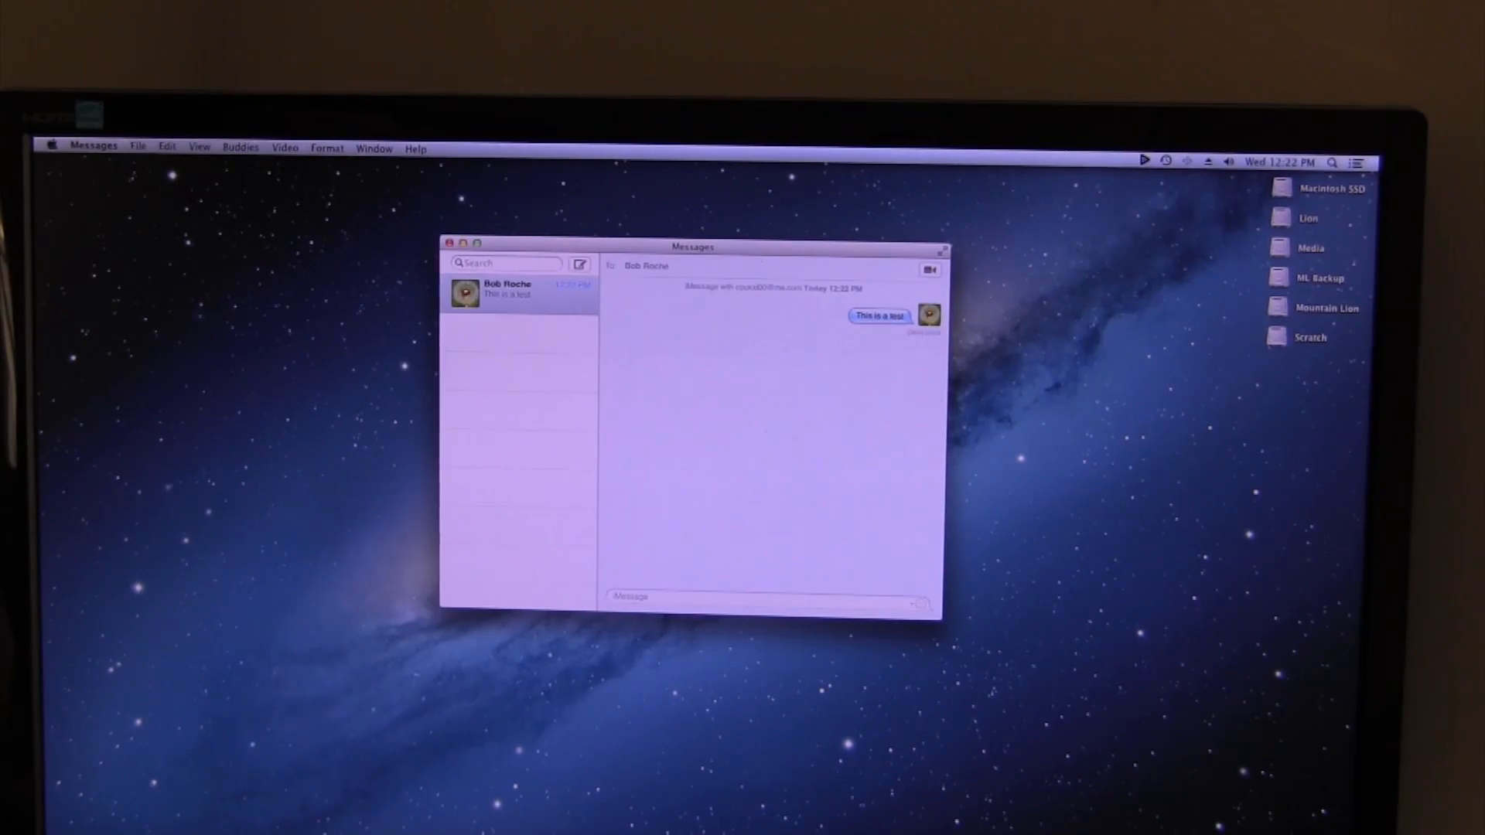